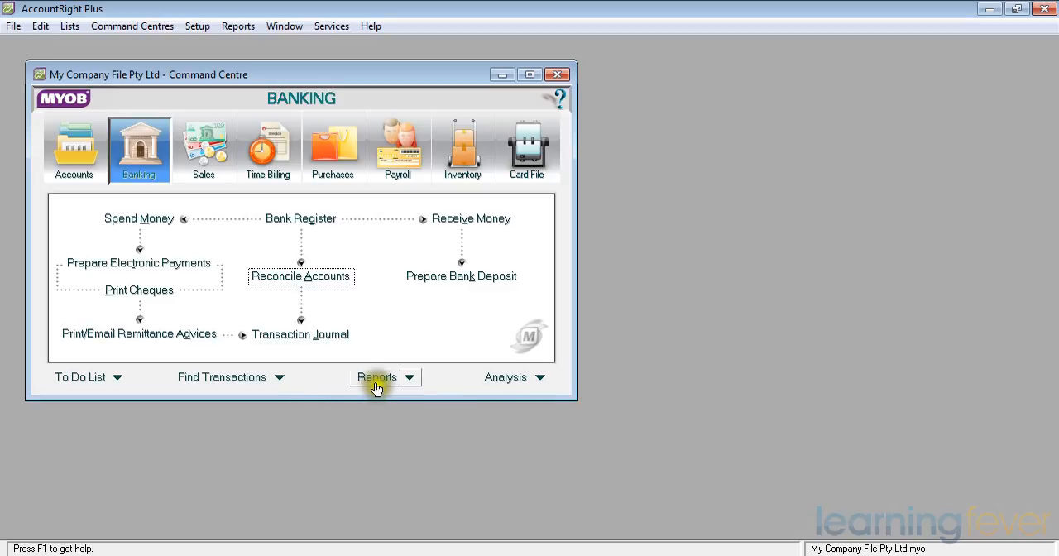
Open the Index to Reports on its Sales tab
{"action": "left_click", "coordinate": [377, 376]}
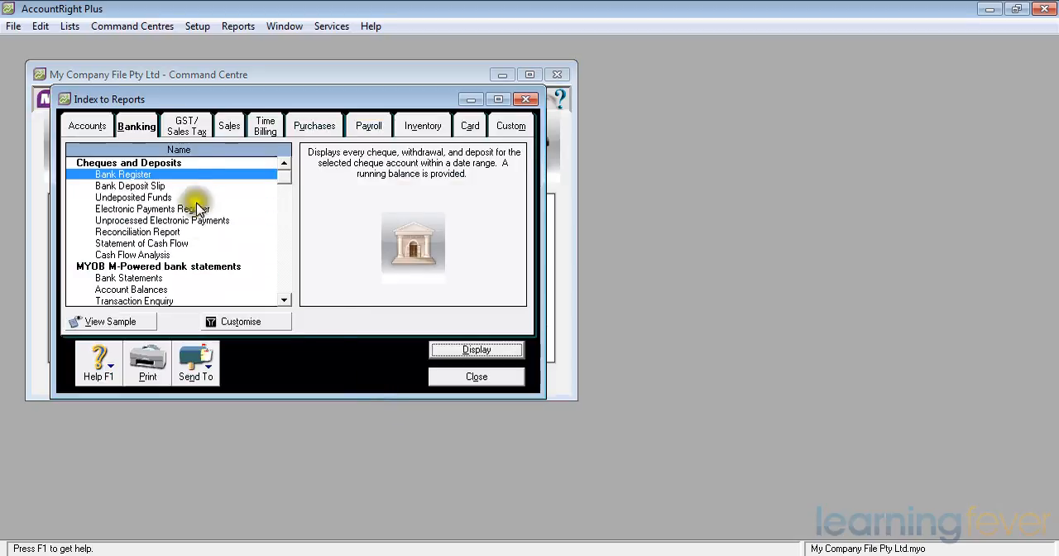
{"action": "mouse_move", "coordinate": [125, 124]}
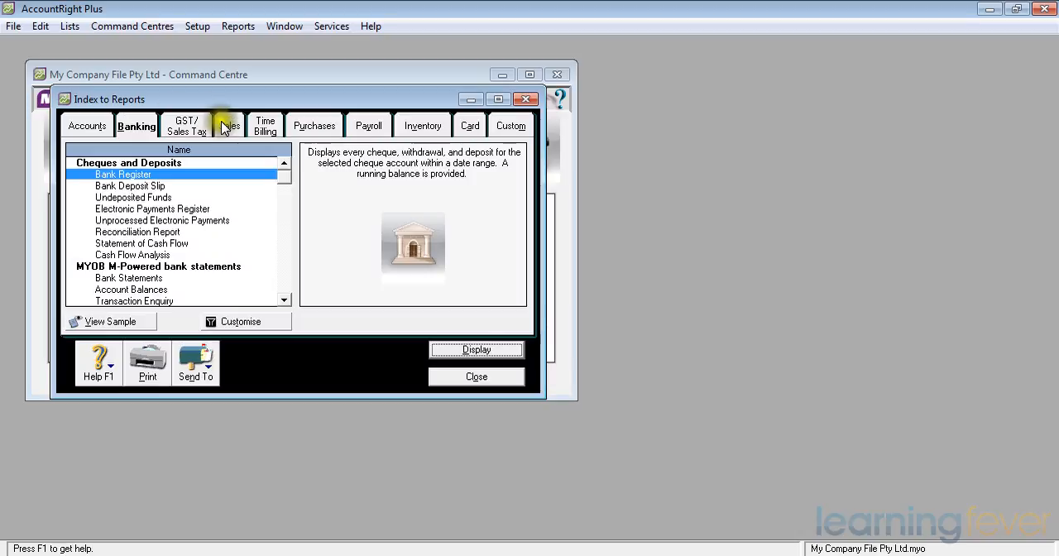
{"action": "left_click", "coordinate": [228, 125]}
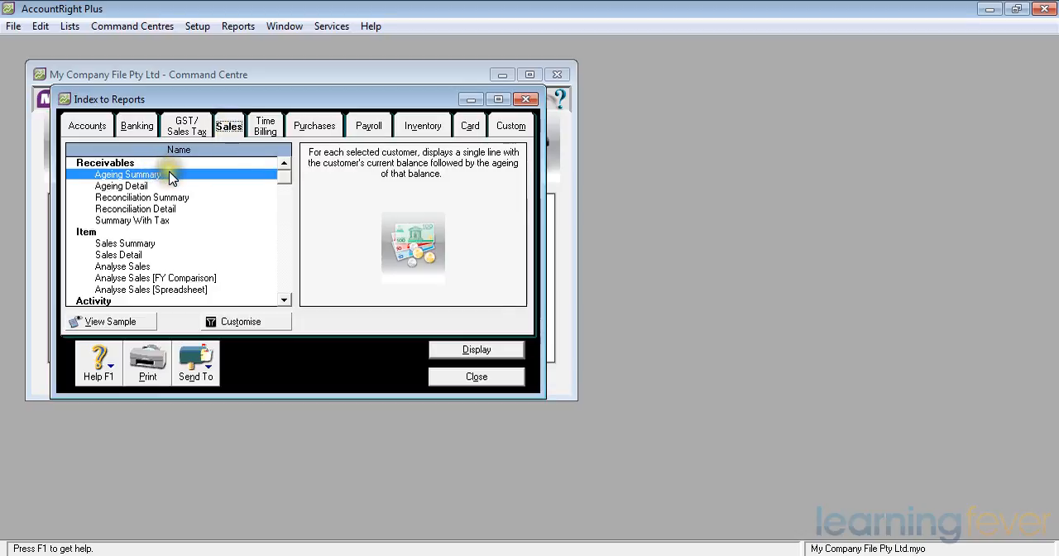
{"action": "mouse_move", "coordinate": [157, 191]}
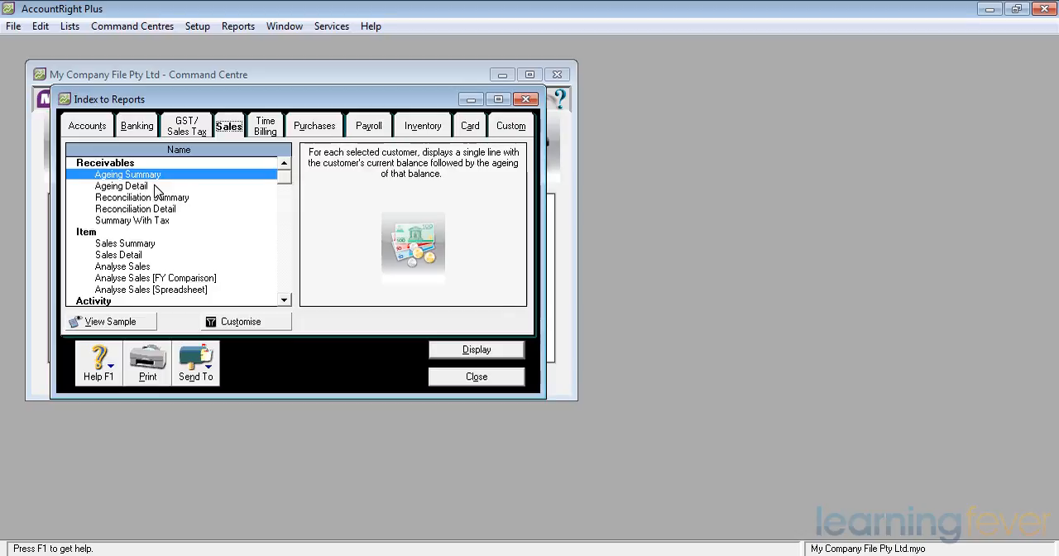
{"action": "mouse_move", "coordinate": [158, 210]}
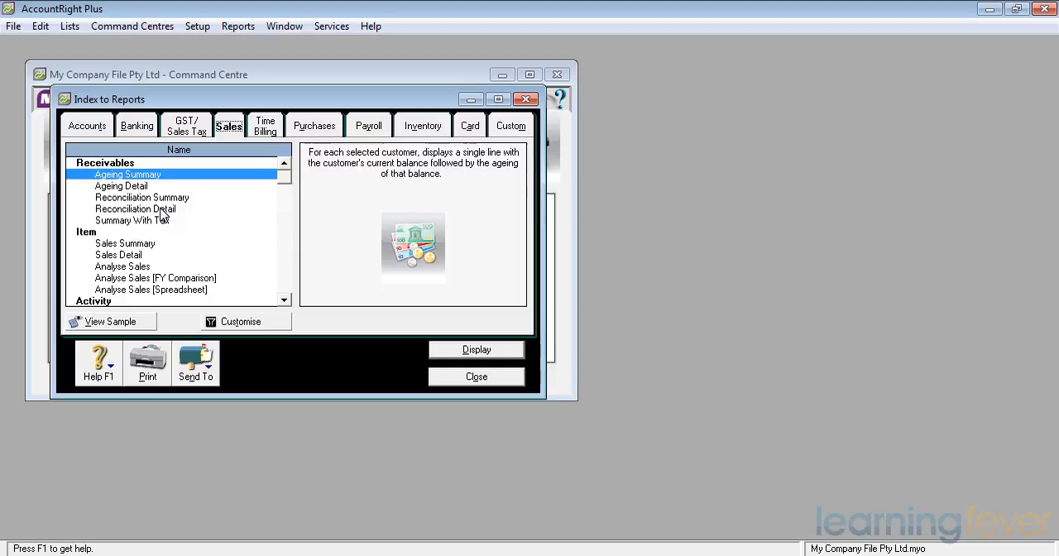
Customise the Receivables Reconciliation Detail report and list its ageing method options
{"action": "left_click", "coordinate": [136, 209]}
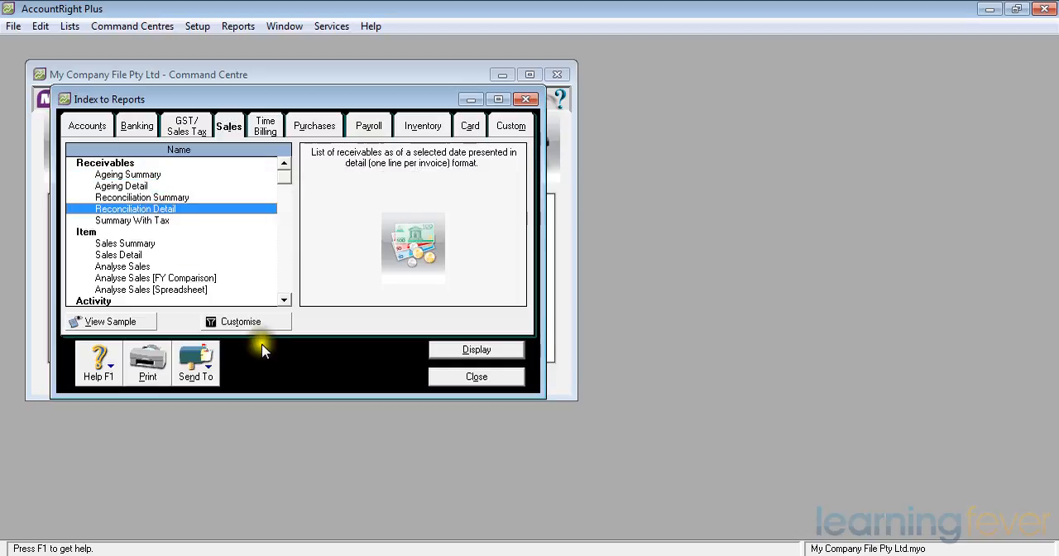
{"action": "left_click", "coordinate": [241, 321]}
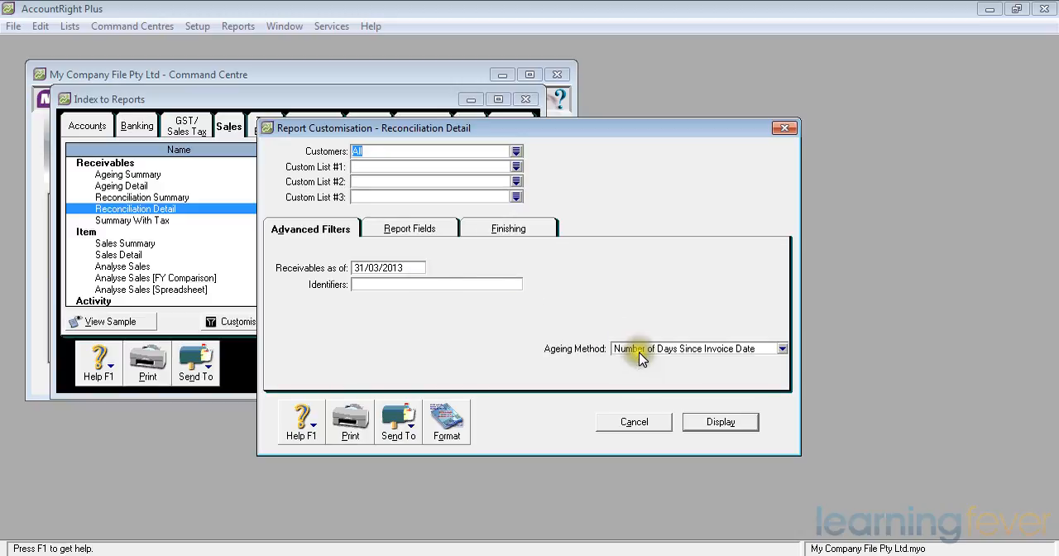
{"action": "mouse_move", "coordinate": [677, 370]}
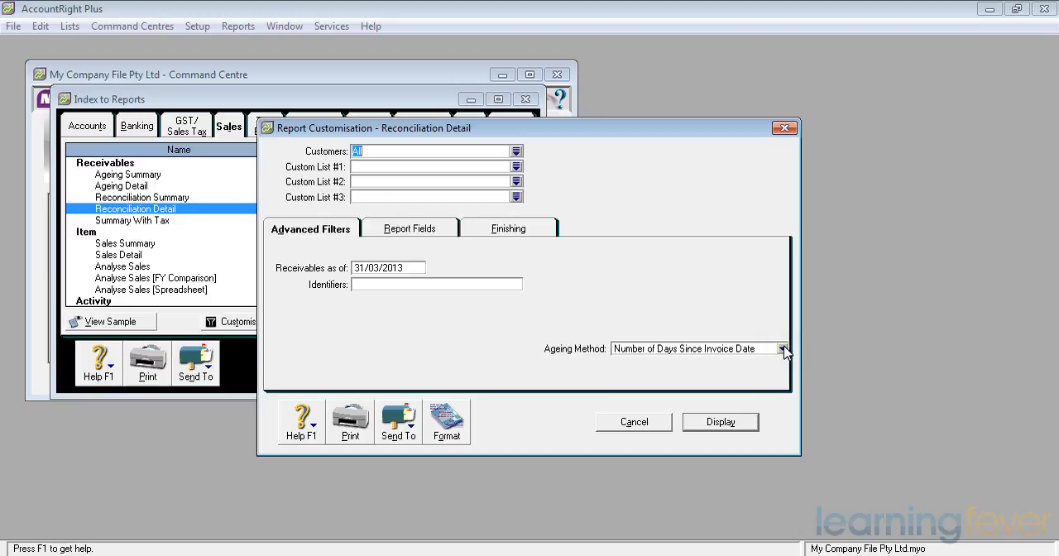
{"action": "left_click", "coordinate": [783, 348]}
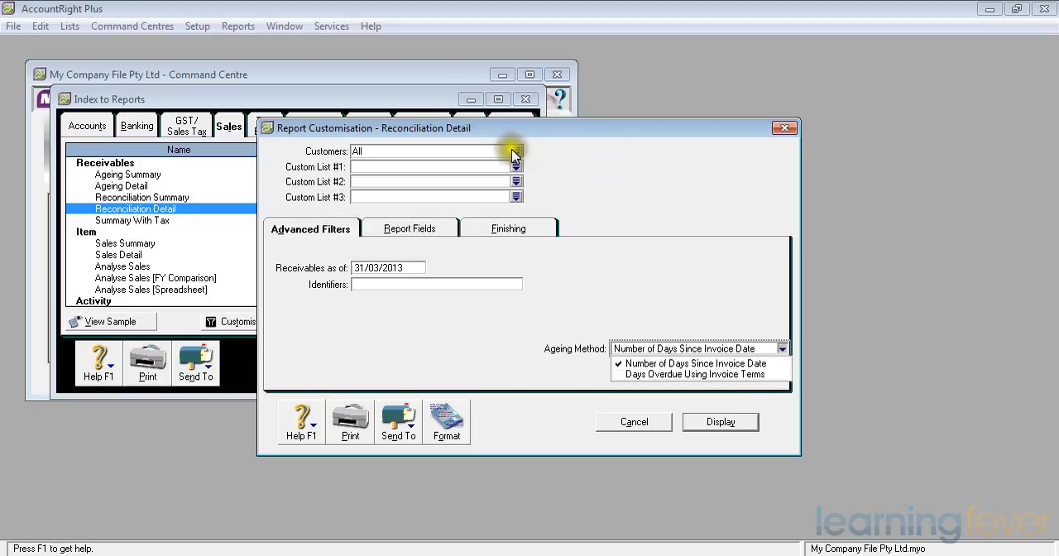
{"action": "left_click", "coordinate": [515, 150]}
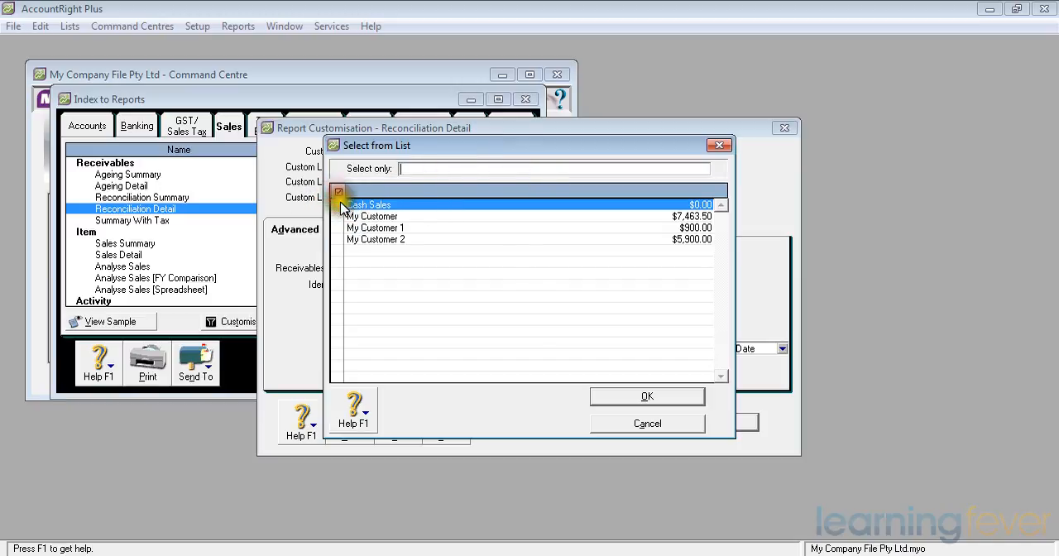
{"action": "left_click", "coordinate": [338, 192]}
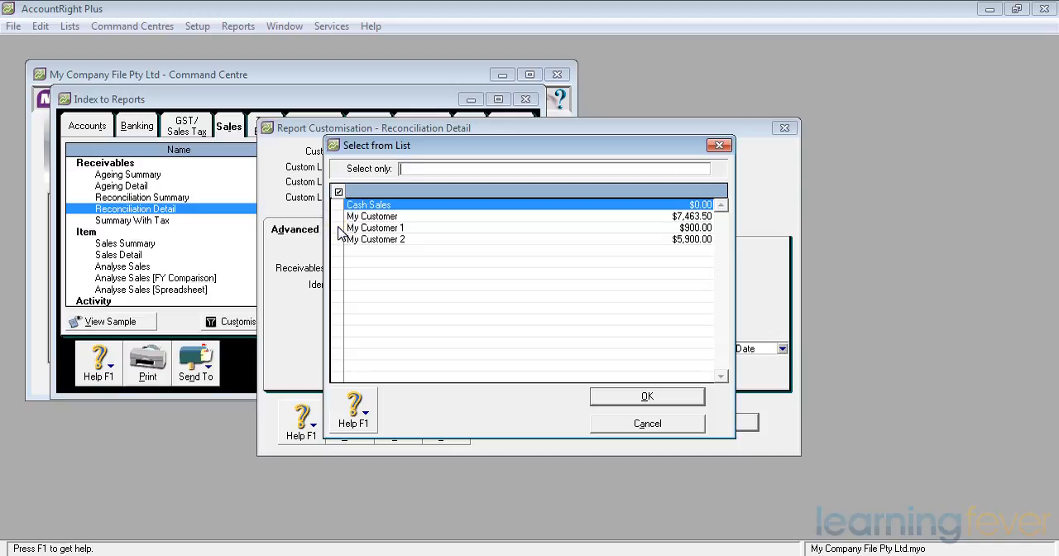
{"action": "left_click", "coordinate": [375, 227]}
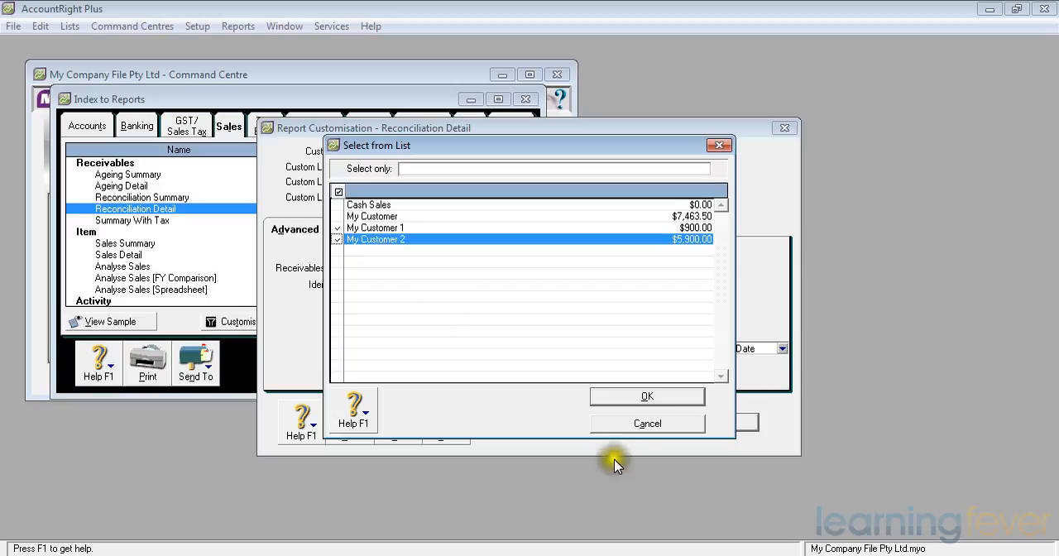
{"action": "mouse_move", "coordinate": [337, 192]}
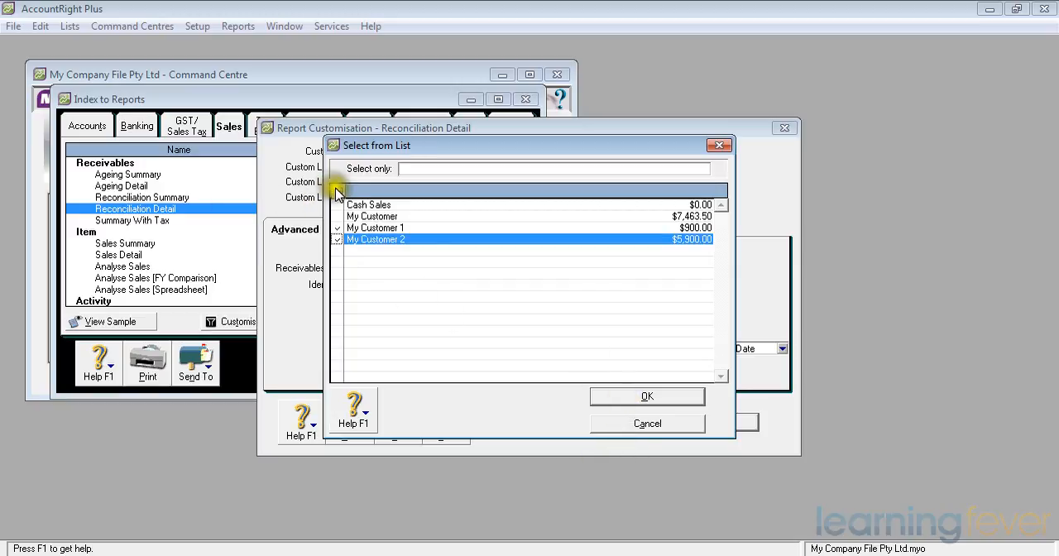
{"action": "left_click", "coordinate": [337, 191]}
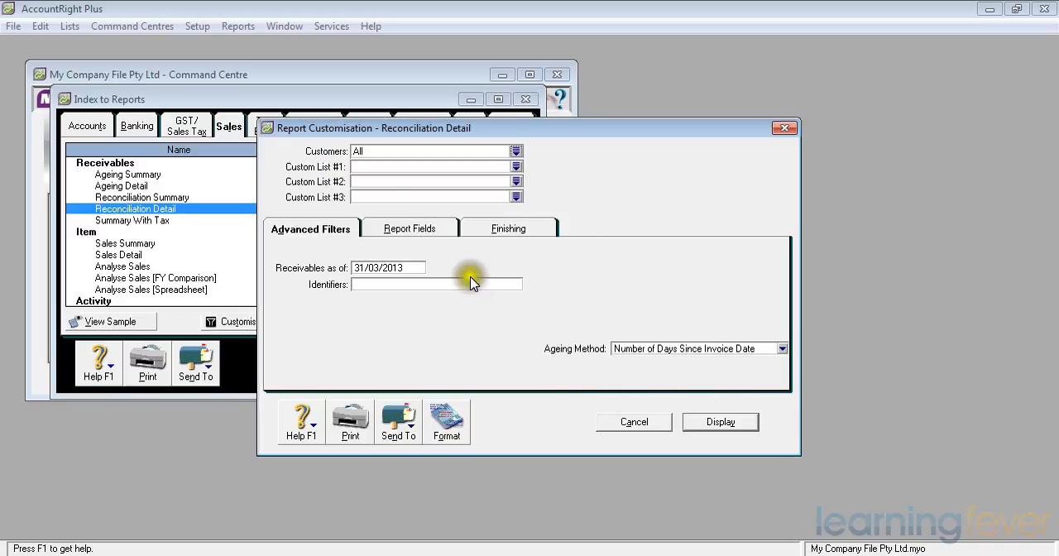
{"action": "mouse_move", "coordinate": [405, 156]}
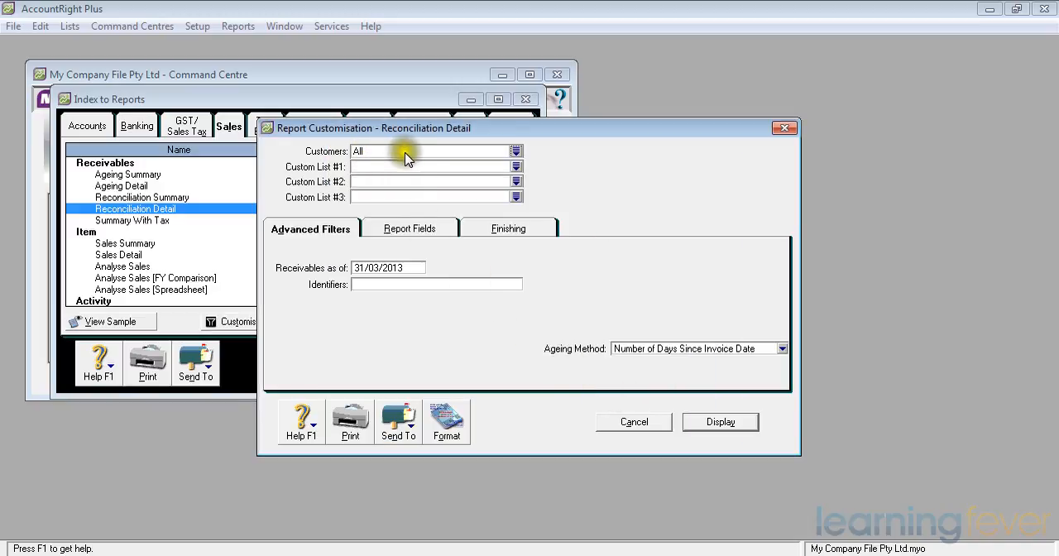
{"action": "mouse_move", "coordinate": [407, 296]}
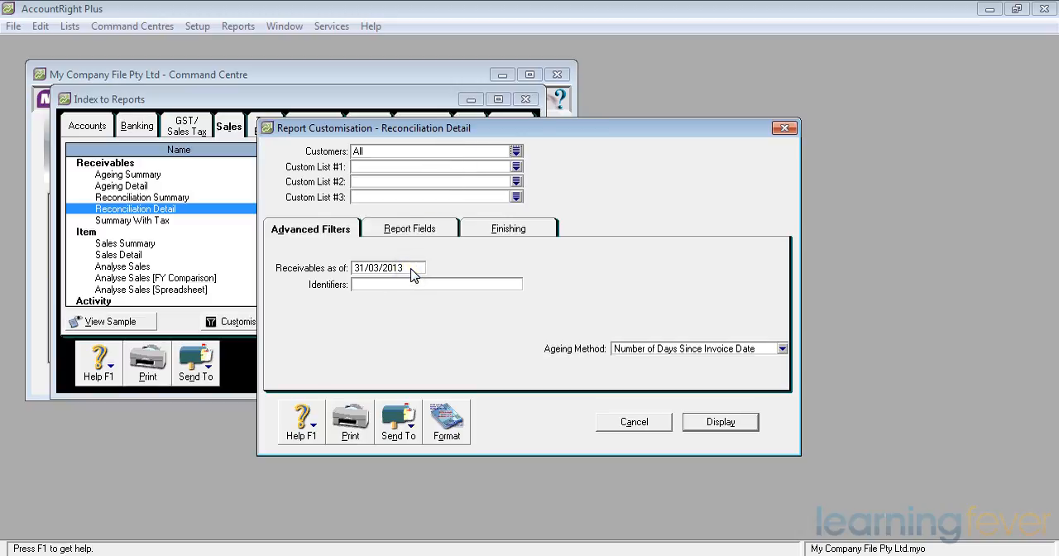
{"action": "mouse_move", "coordinate": [562, 368]}
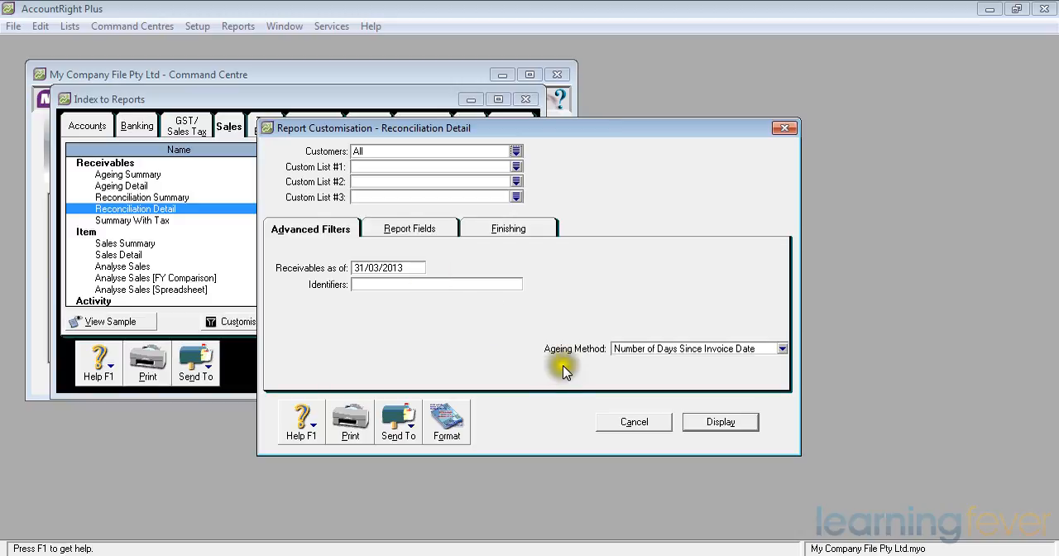
{"action": "mouse_move", "coordinate": [782, 348]}
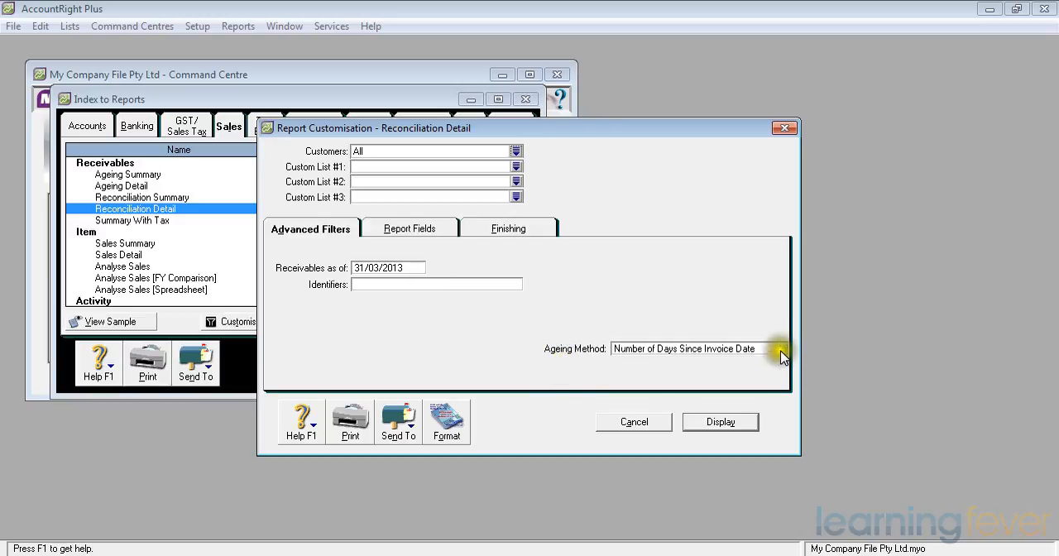
Set the ageing method to Days Overdue Using Invoice Terms
{"action": "left_click", "coordinate": [781, 347]}
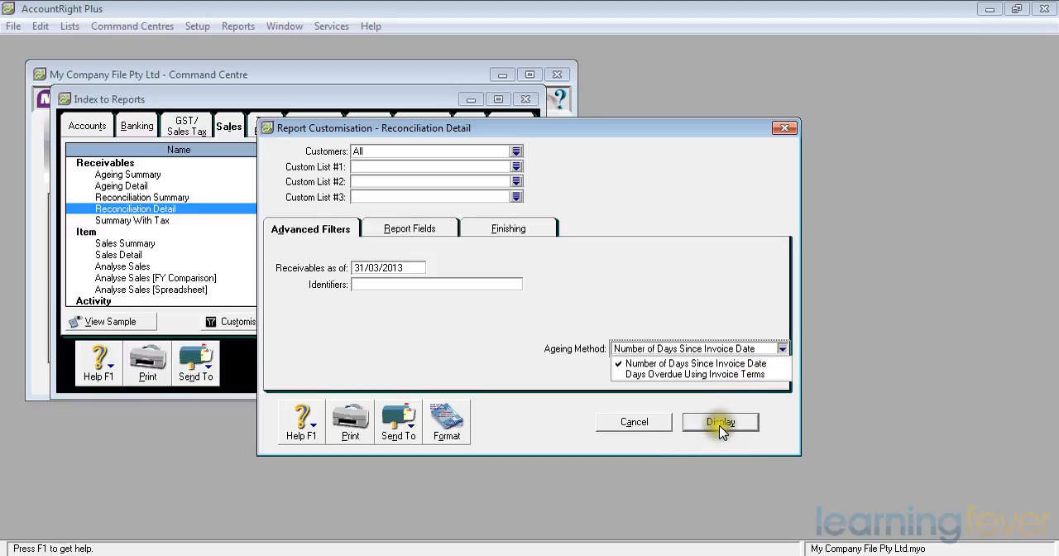
{"action": "left_click", "coordinate": [695, 374]}
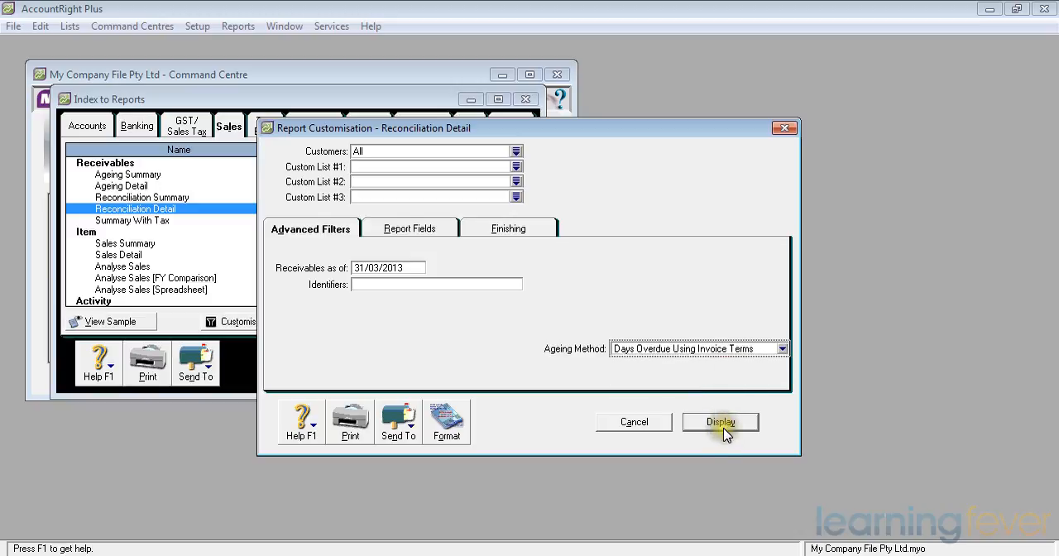
{"action": "left_click", "coordinate": [719, 422]}
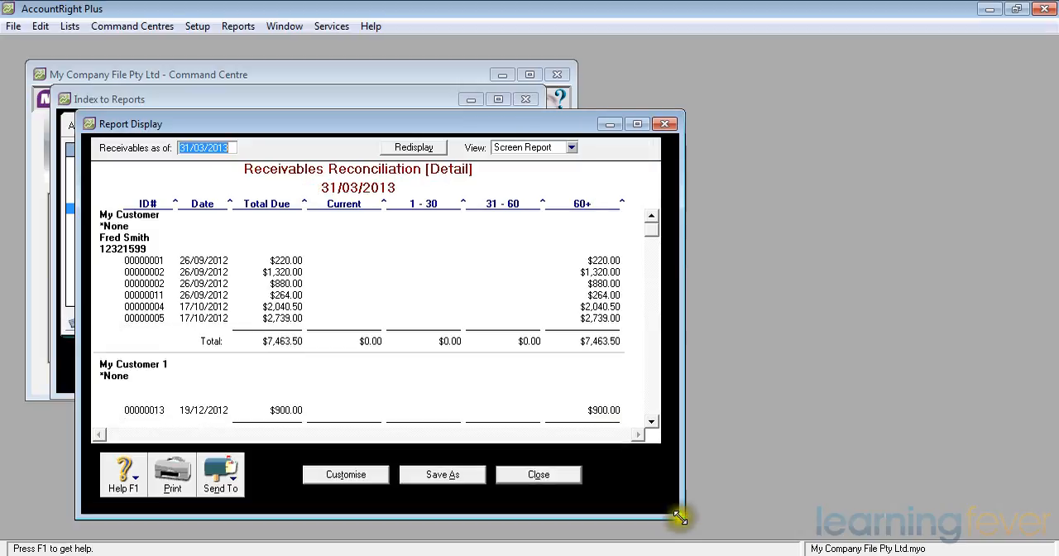
{"action": "mouse_move", "coordinate": [157, 219]}
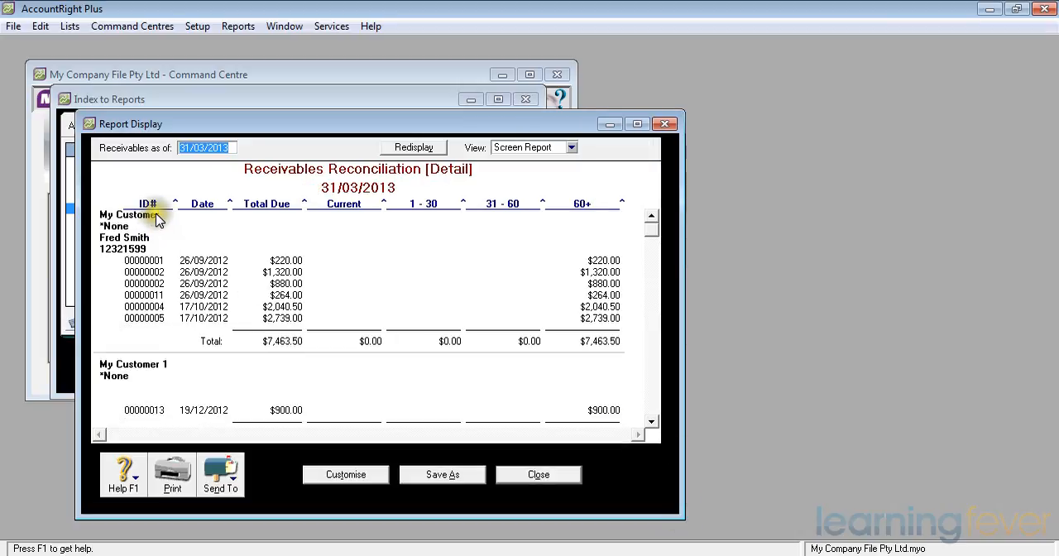
{"action": "mouse_move", "coordinate": [144, 234]}
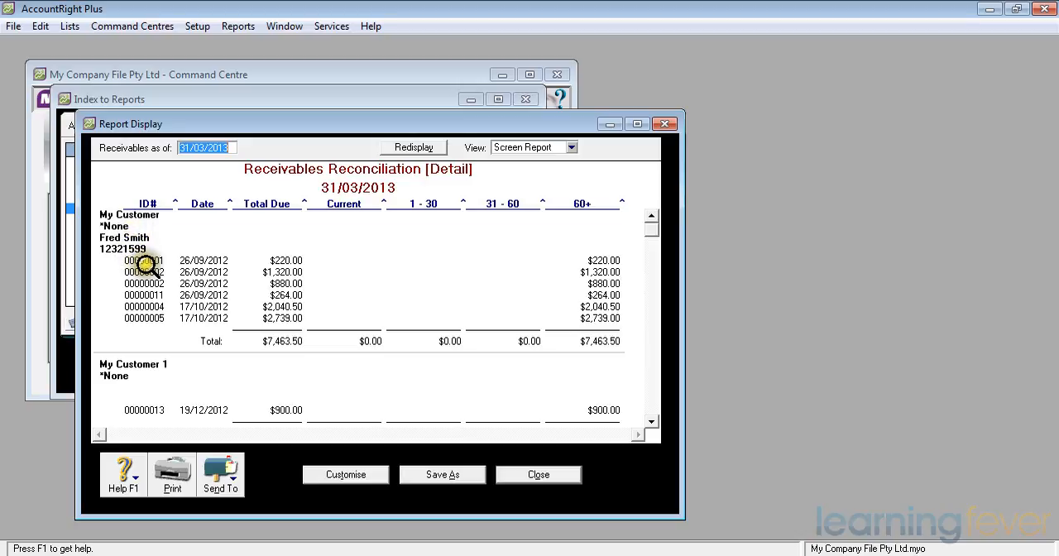
{"action": "mouse_move", "coordinate": [149, 317]}
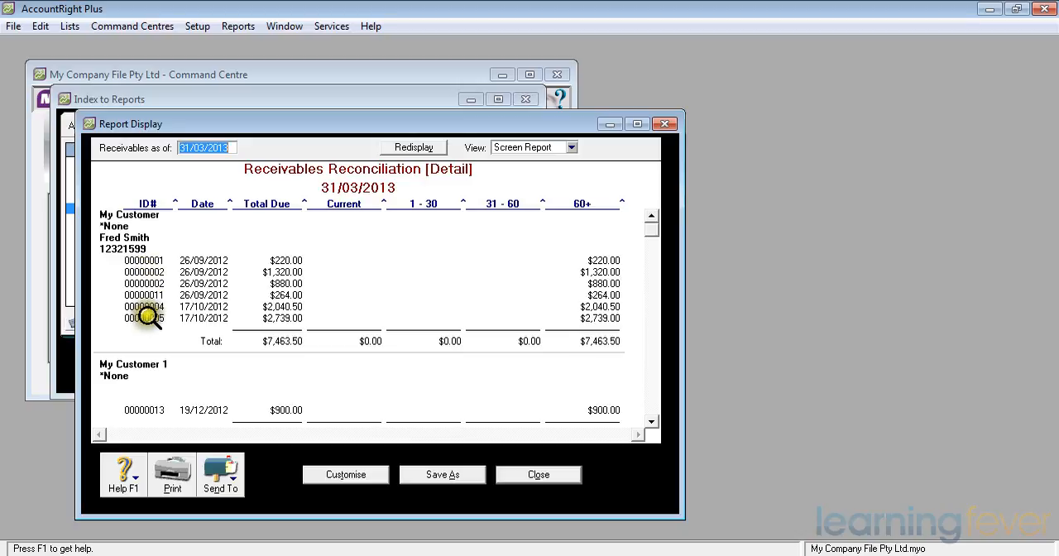
{"action": "mouse_move", "coordinate": [202, 313]}
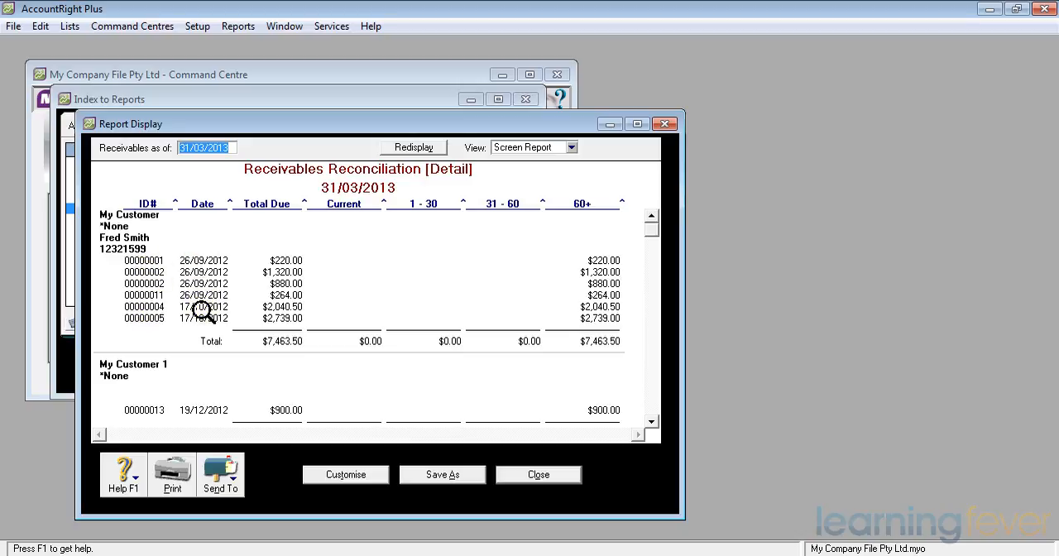
{"action": "mouse_move", "coordinate": [289, 292]}
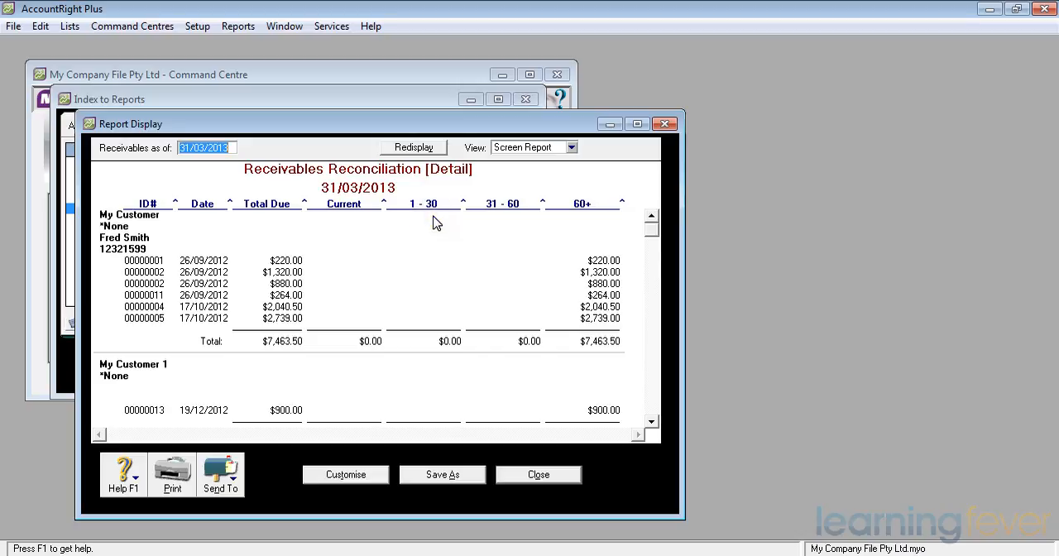
{"action": "mouse_move", "coordinate": [505, 233]}
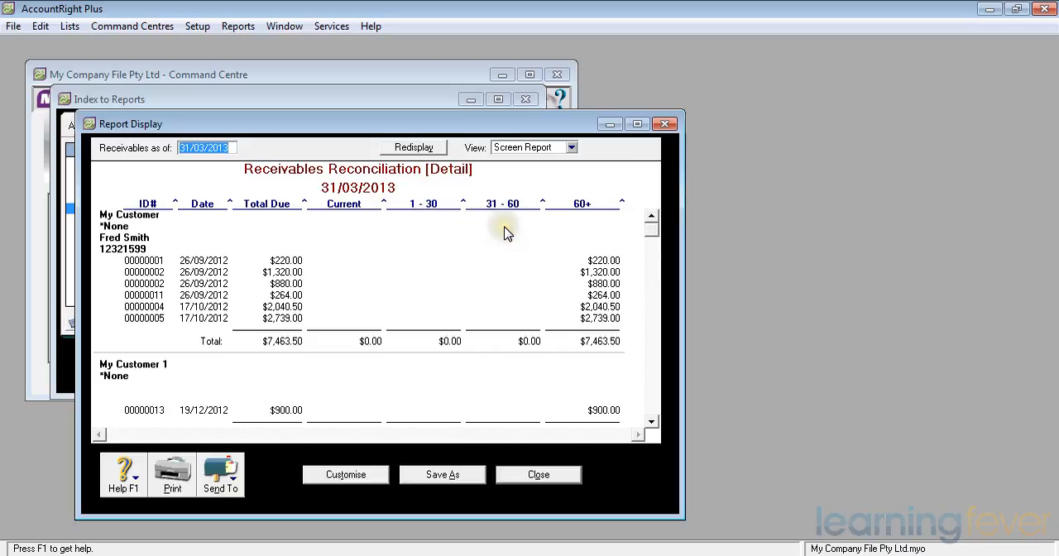
{"action": "mouse_move", "coordinate": [507, 233]}
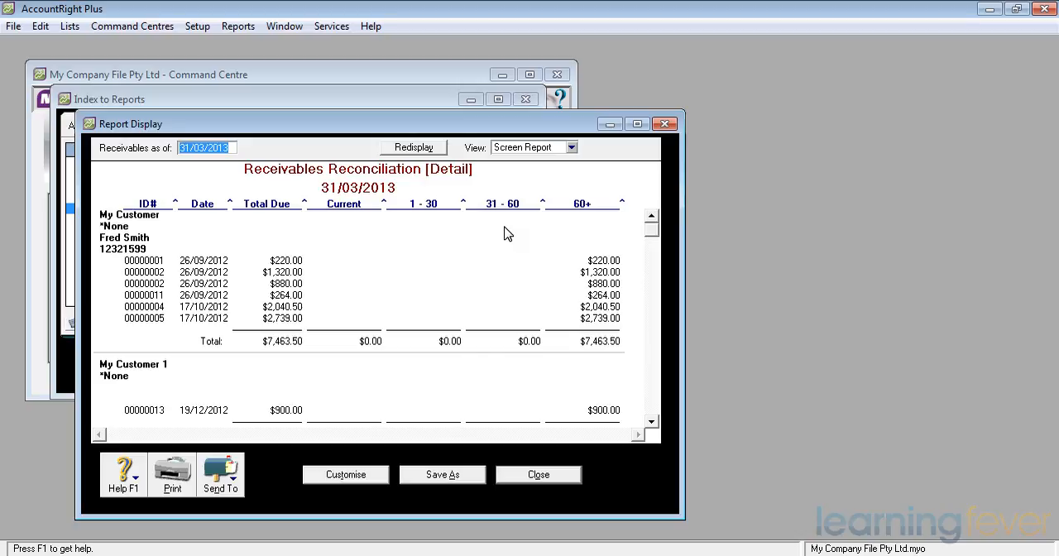
{"action": "mouse_move", "coordinate": [598, 244]}
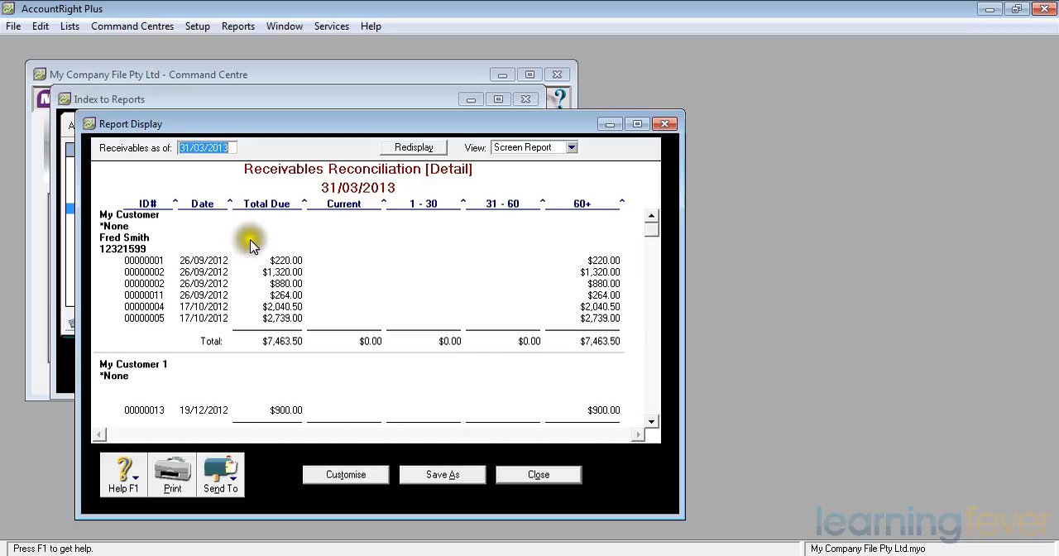
{"action": "mouse_move", "coordinate": [105, 253]}
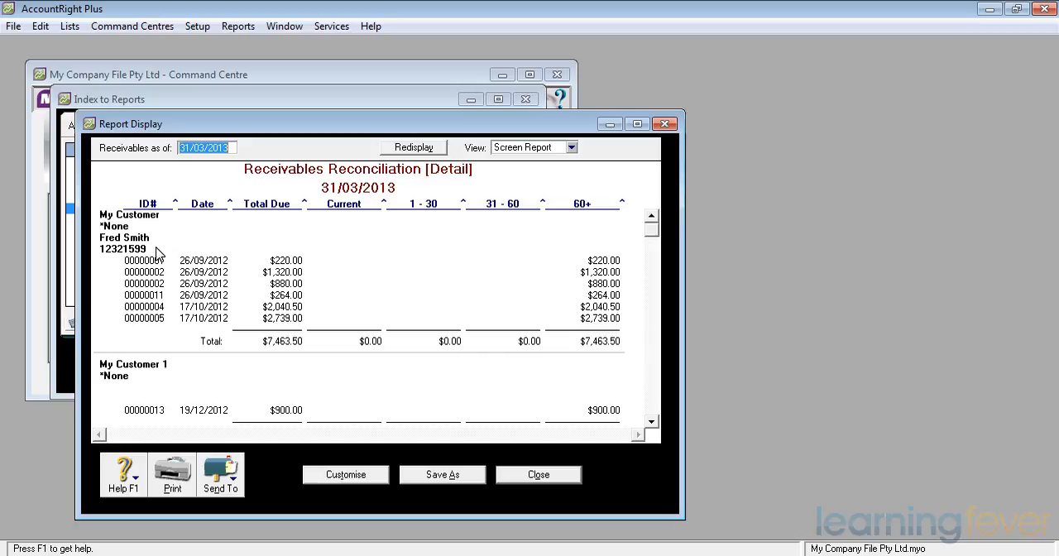
{"action": "mouse_move", "coordinate": [197, 240]}
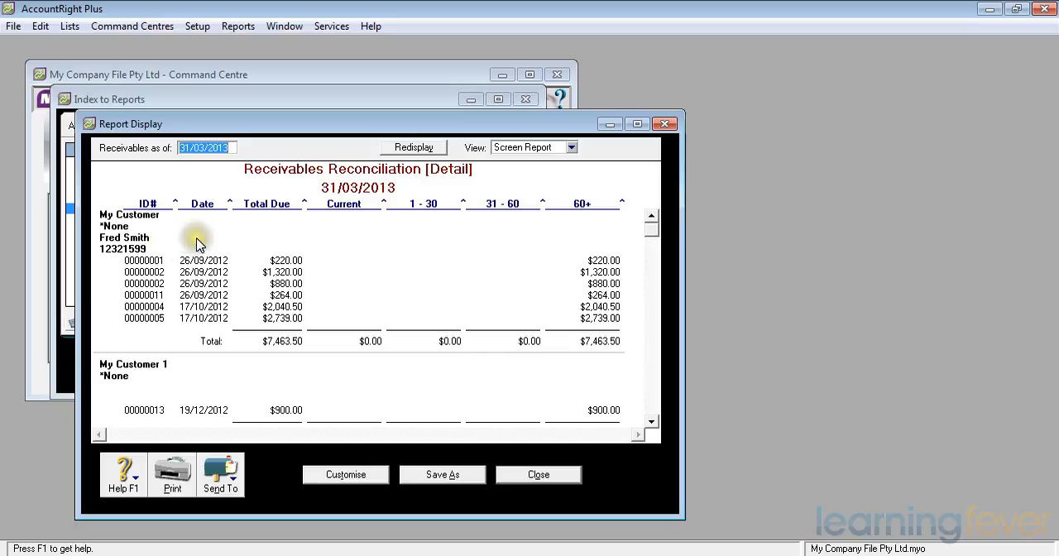
{"action": "mouse_move", "coordinate": [604, 294]}
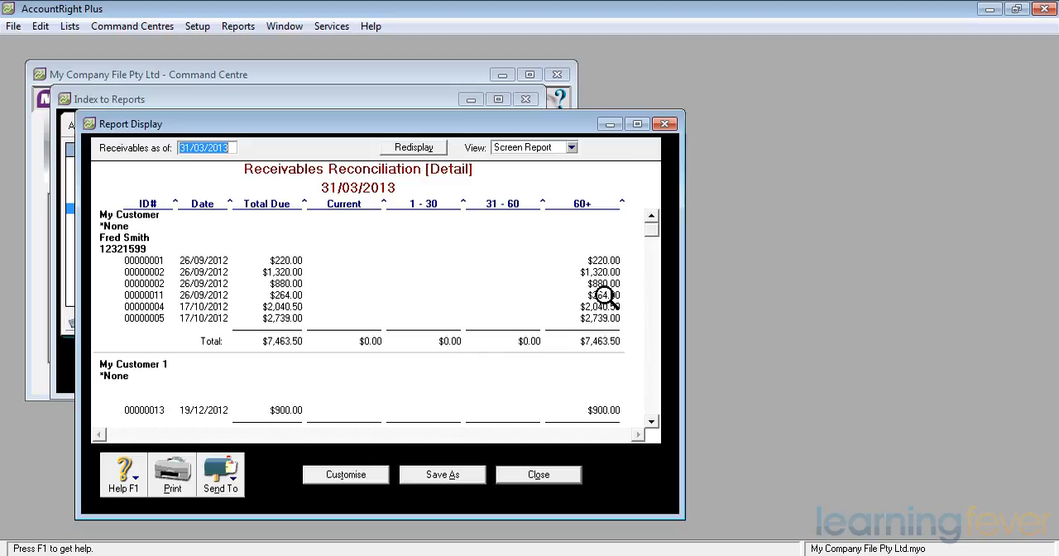
Drill into invoice 00000011's $264.00 balance from the receivables report
{"action": "double_click", "coordinate": [600, 294]}
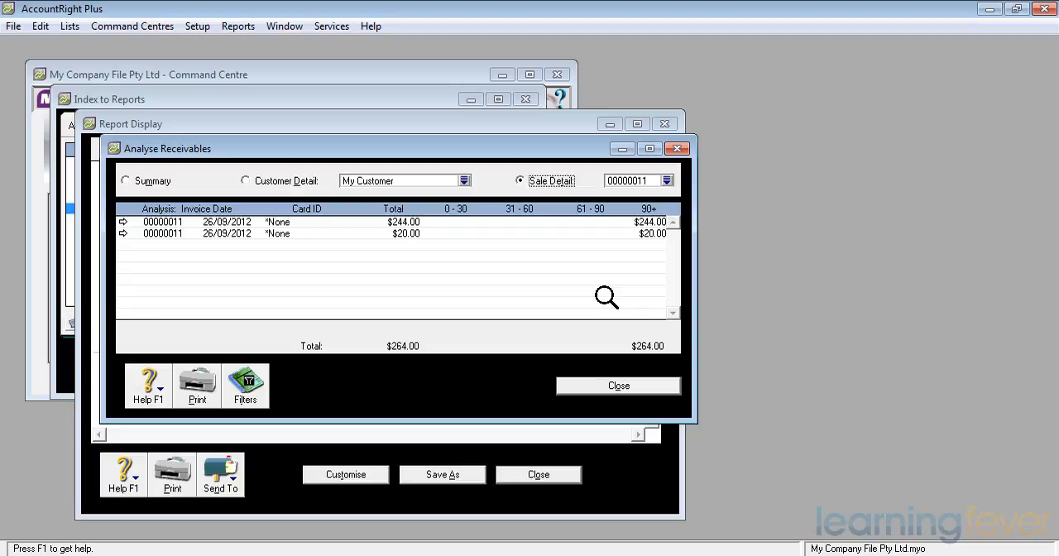
{"action": "mouse_move", "coordinate": [441, 227]}
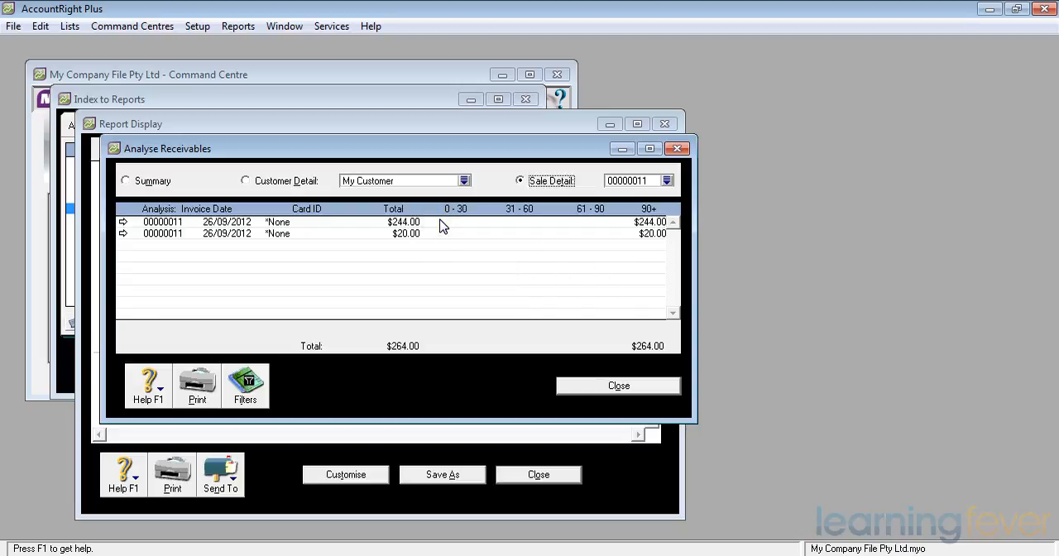
{"action": "mouse_move", "coordinate": [439, 238]}
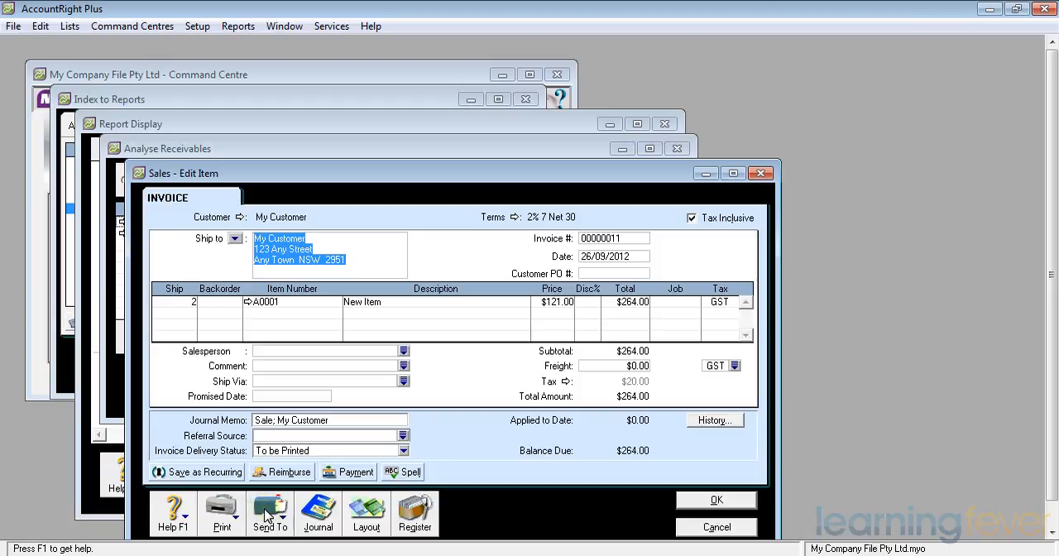
Dismiss the $264.00 invoice 00000011 and the Analyse Receivables window
{"action": "left_click", "coordinate": [270, 513]}
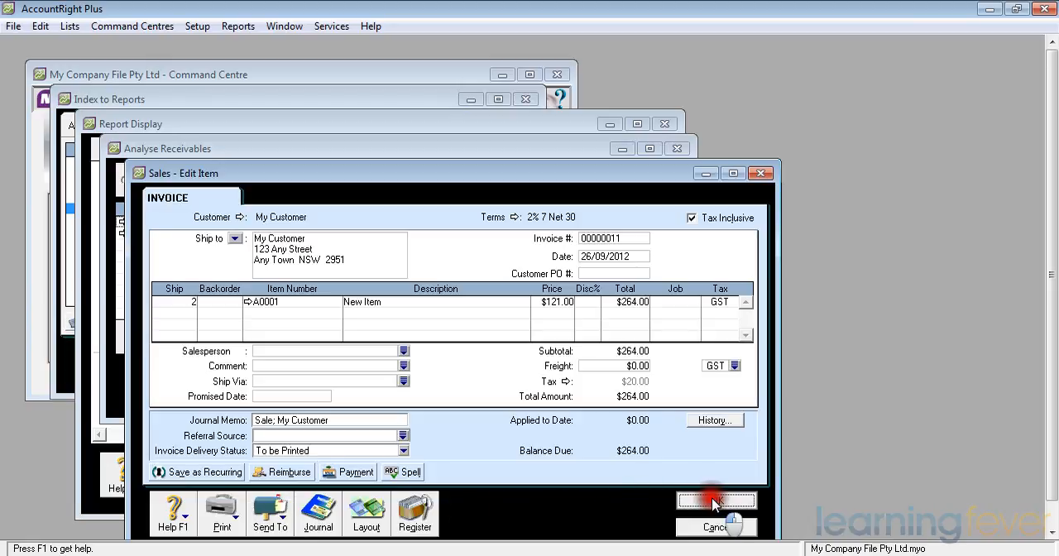
{"action": "left_click", "coordinate": [716, 500]}
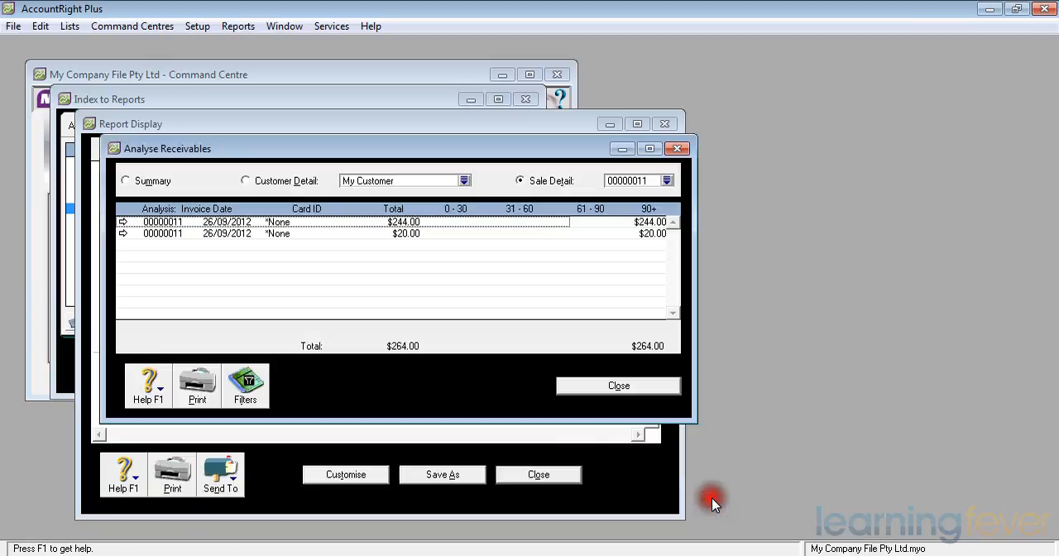
{"action": "left_click", "coordinate": [618, 386]}
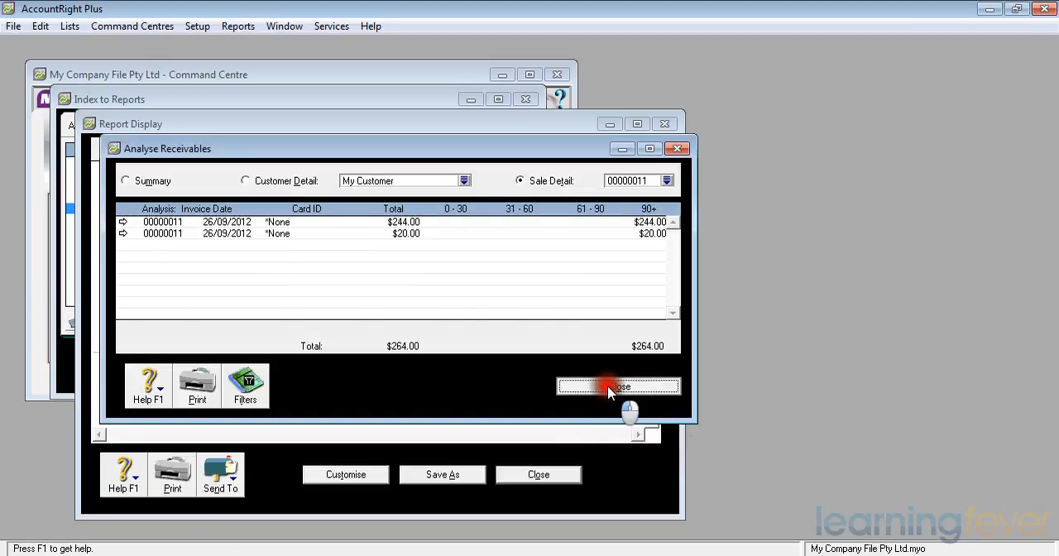
Show My Customer's card on the Contact Log tab with the Actions list
{"action": "left_click", "coordinate": [618, 387]}
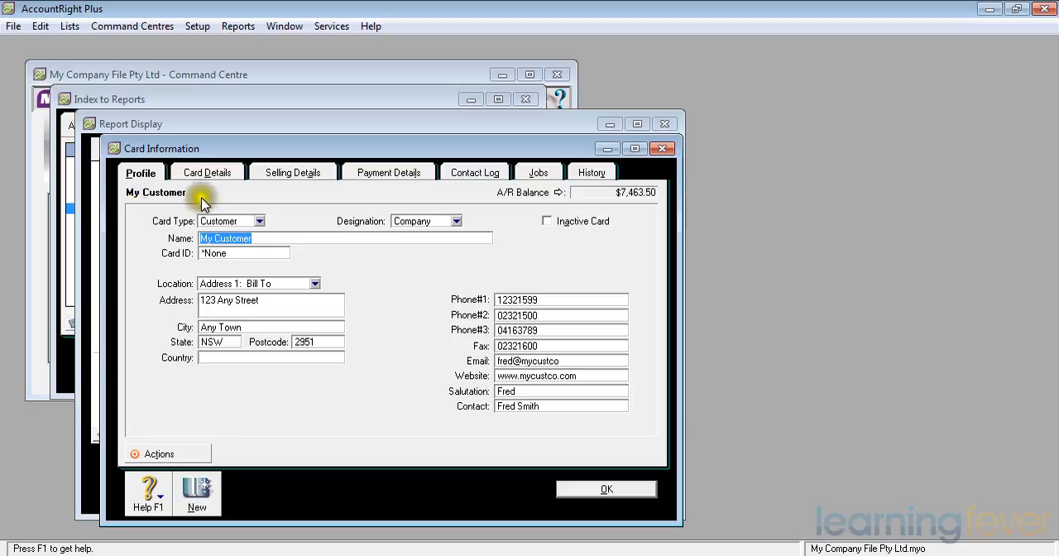
{"action": "left_click", "coordinate": [474, 172]}
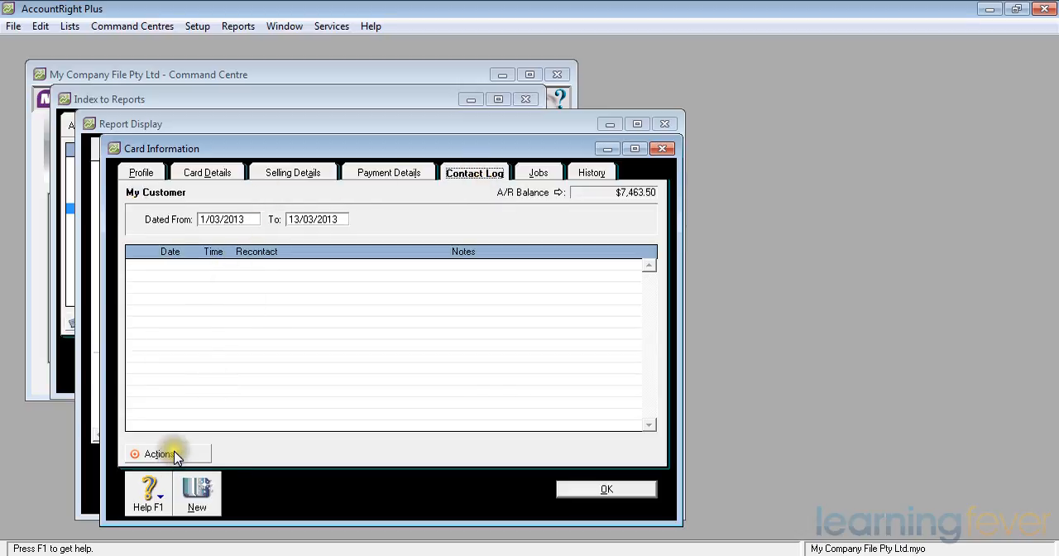
{"action": "left_click", "coordinate": [159, 453]}
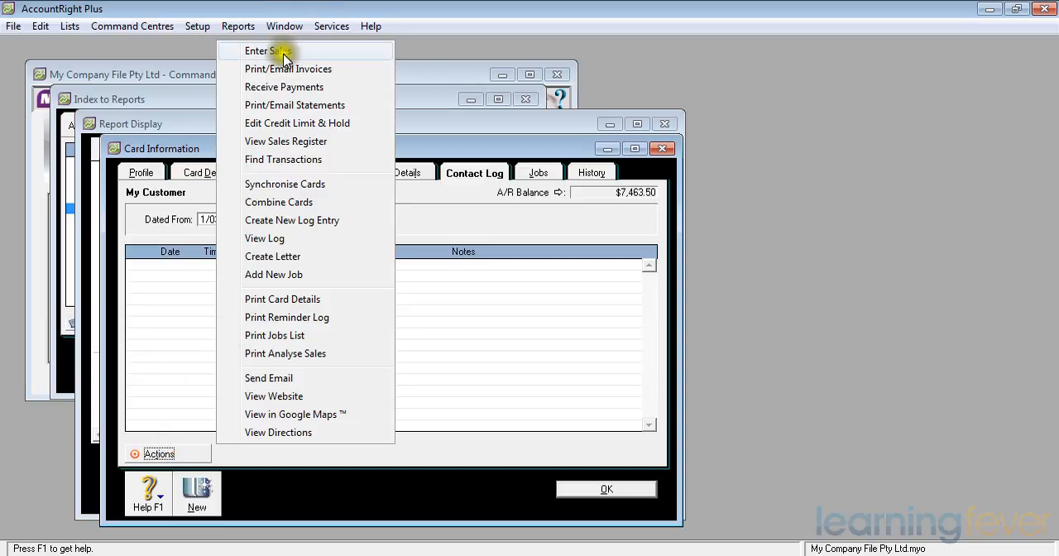
{"action": "mouse_move", "coordinate": [265, 220]}
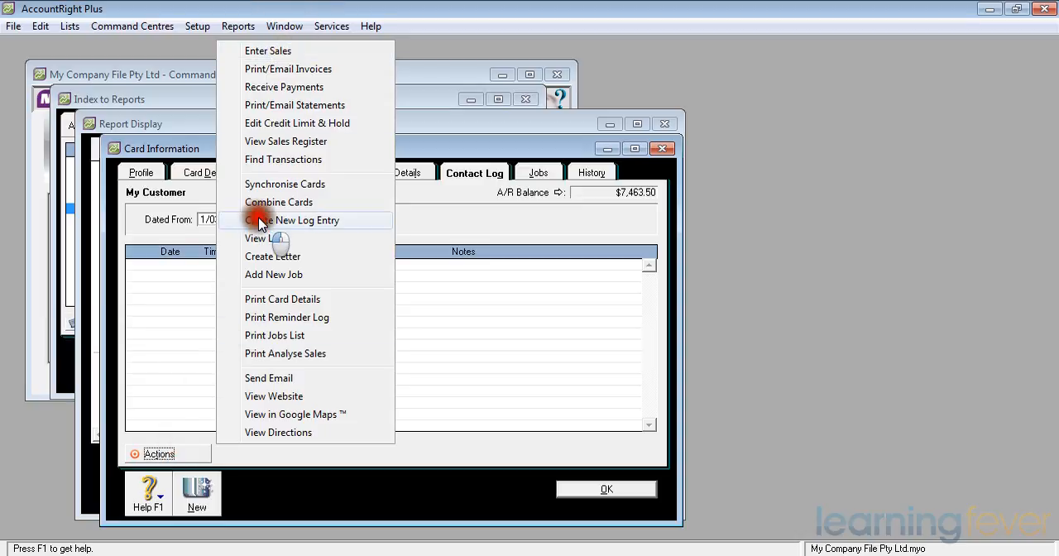
{"action": "left_click", "coordinate": [299, 221]}
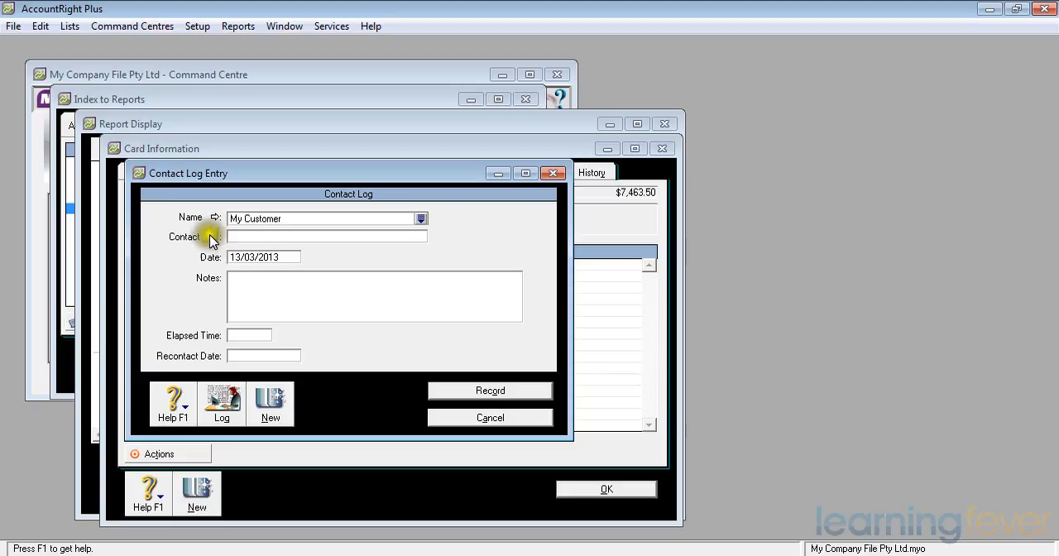
{"action": "type", "text": "Fred Smith"}
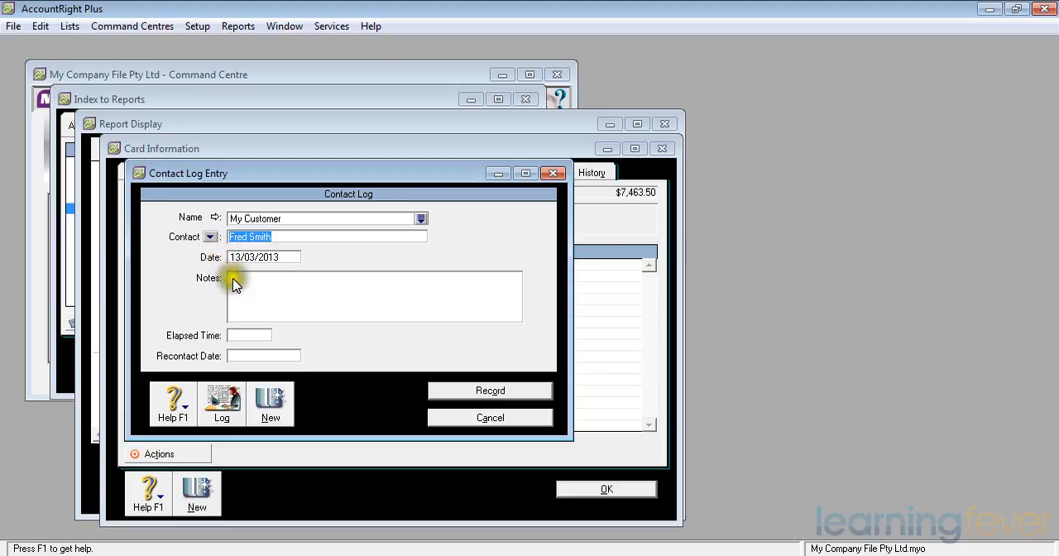
{"action": "type", "text": "Promised $5000 overnight today, expect $5000. Balance 7 days 20/3/13"}
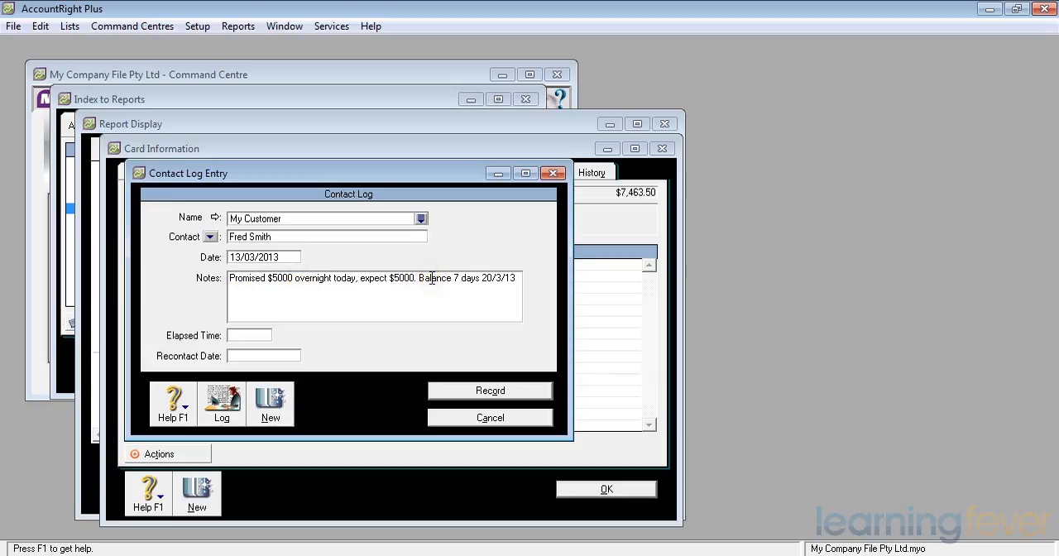
{"action": "mouse_move", "coordinate": [503, 291]}
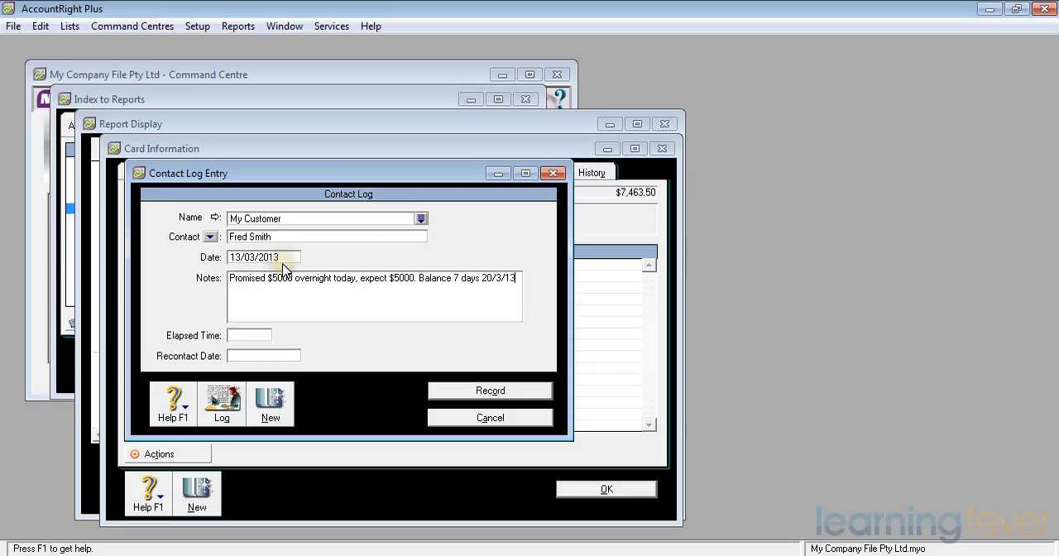
{"action": "mouse_move", "coordinate": [258, 359]}
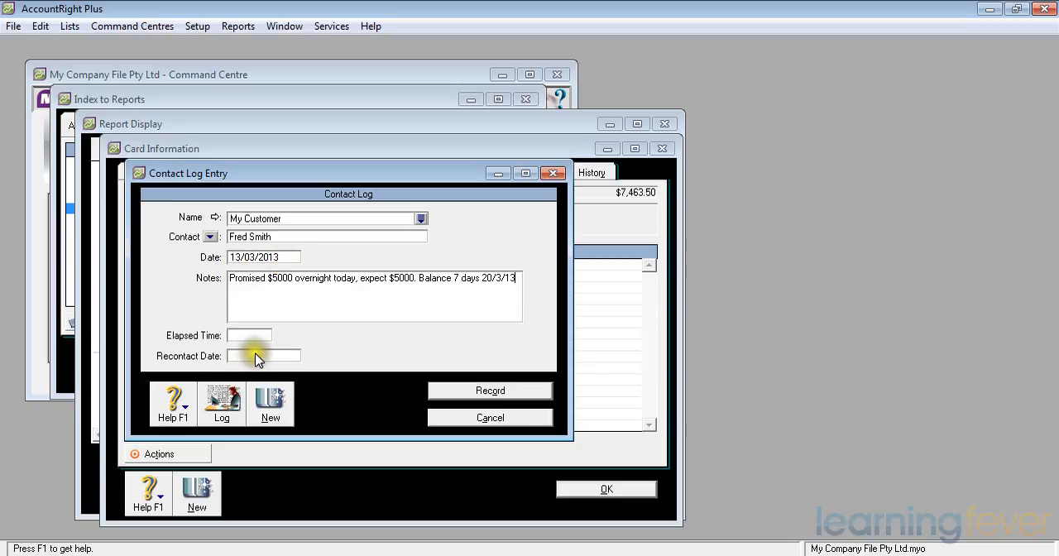
{"action": "left_click", "coordinate": [264, 356]}
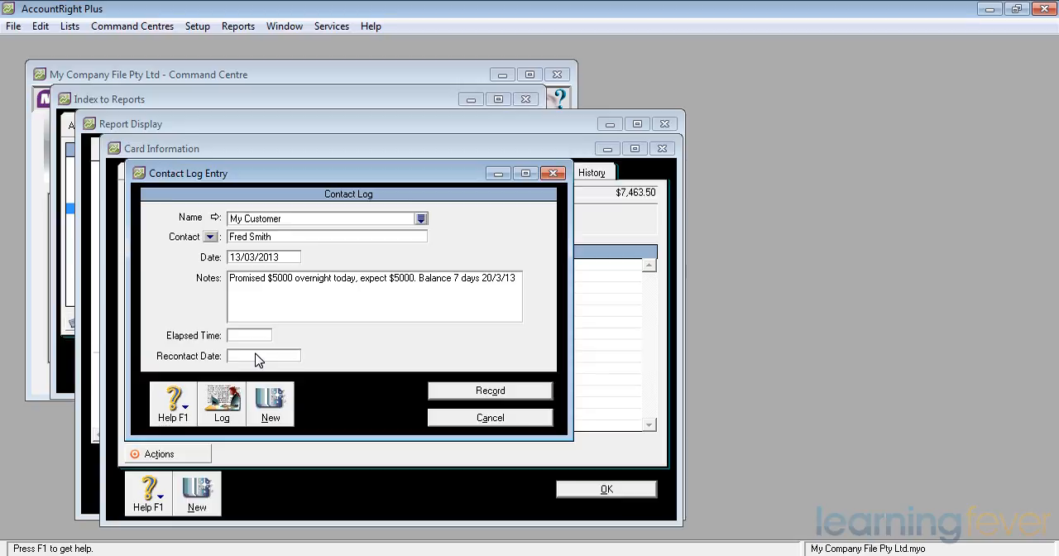
{"action": "left_click", "coordinate": [263, 355]}
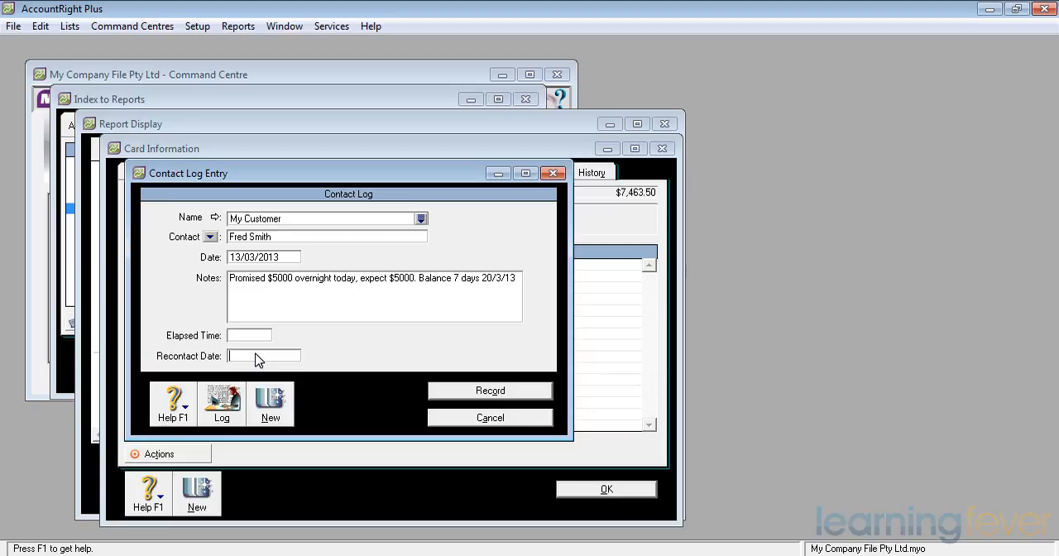
{"action": "type", "text": "14/03/2013"}
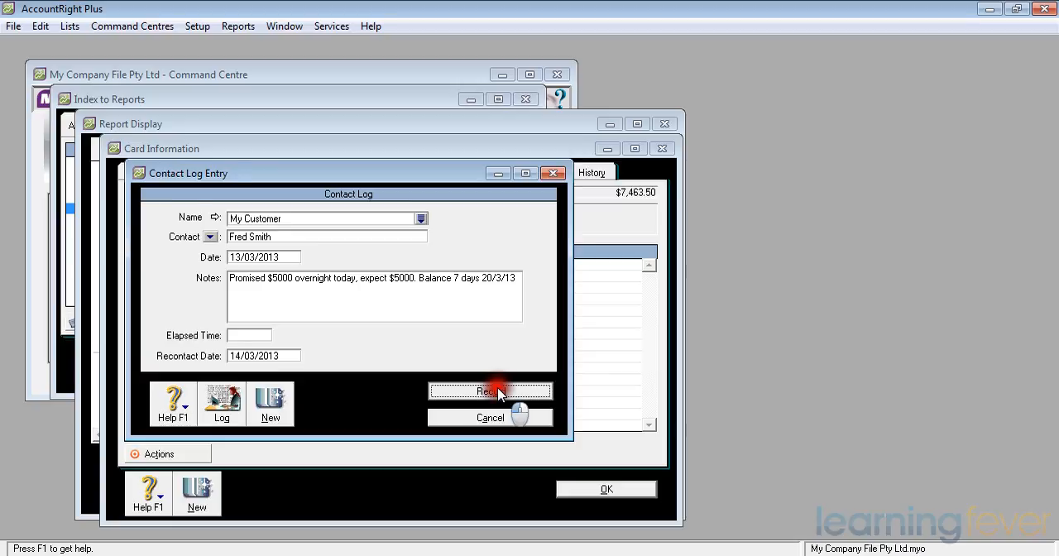
{"action": "left_click", "coordinate": [490, 391]}
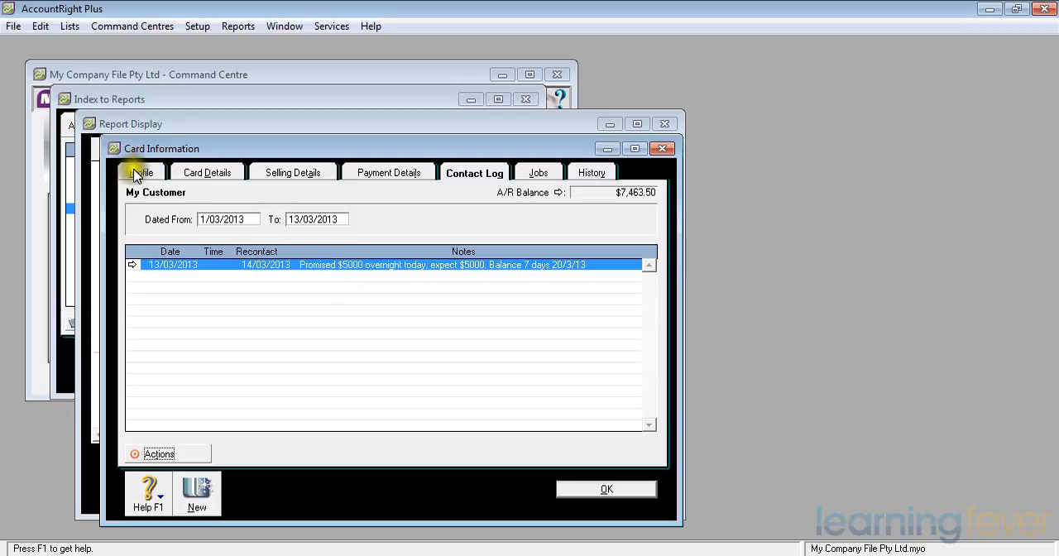
Close the card and confirm the $14,263.50 Grand Total with $0.00 out of balance
{"action": "left_click", "coordinate": [141, 172]}
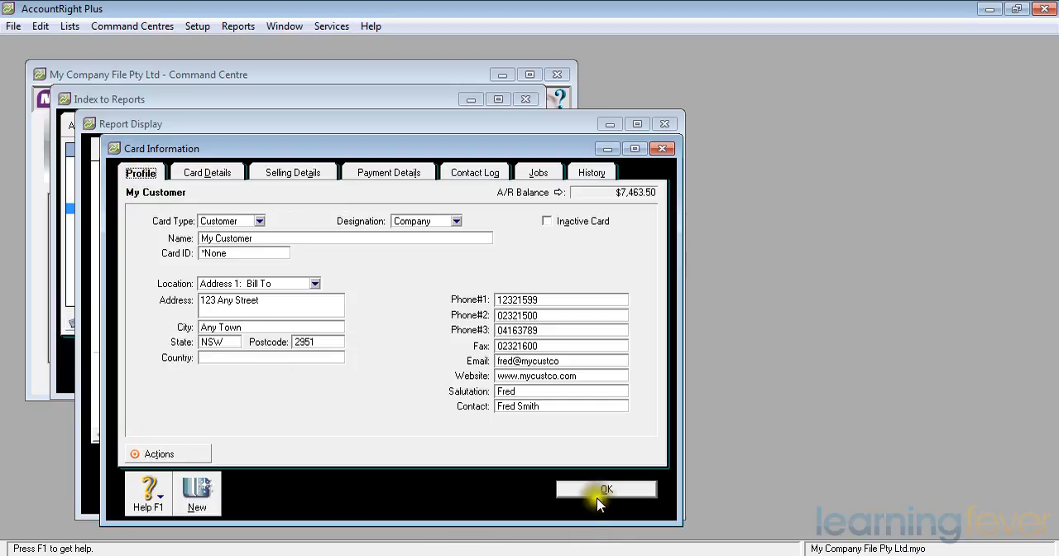
{"action": "left_click", "coordinate": [606, 489]}
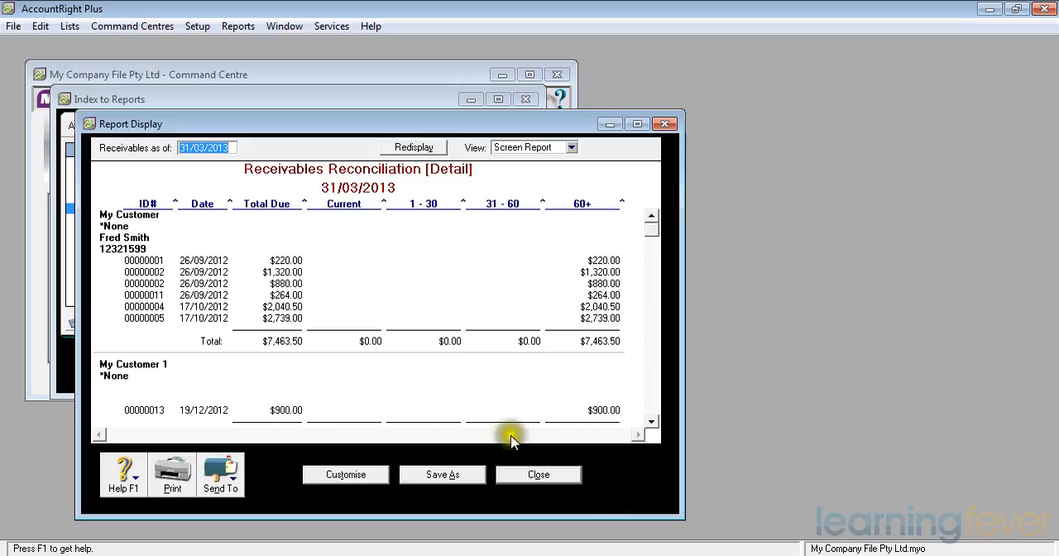
{"action": "mouse_move", "coordinate": [144, 365]}
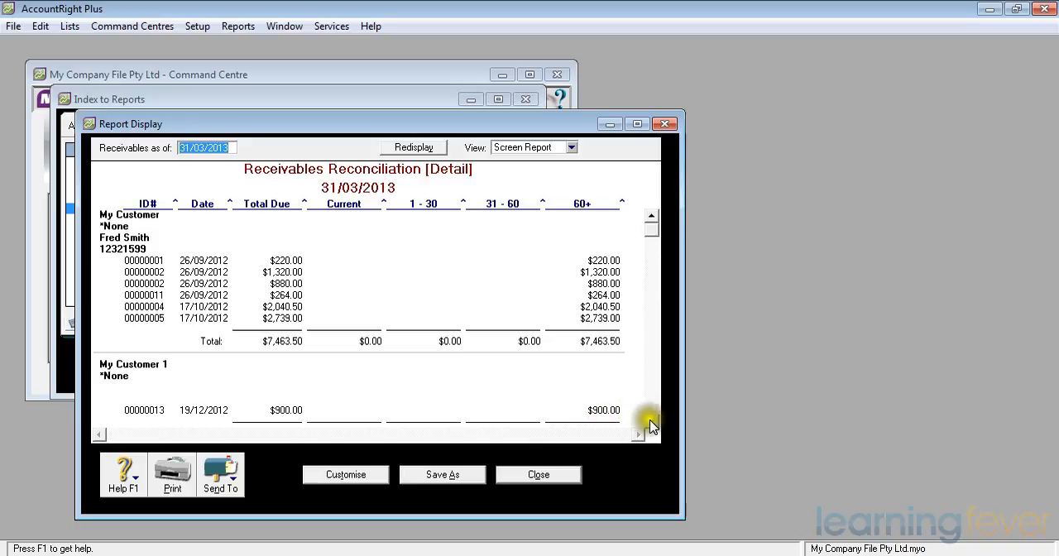
{"action": "scroll", "scroll_direction": "down", "scroll_amount": 3}
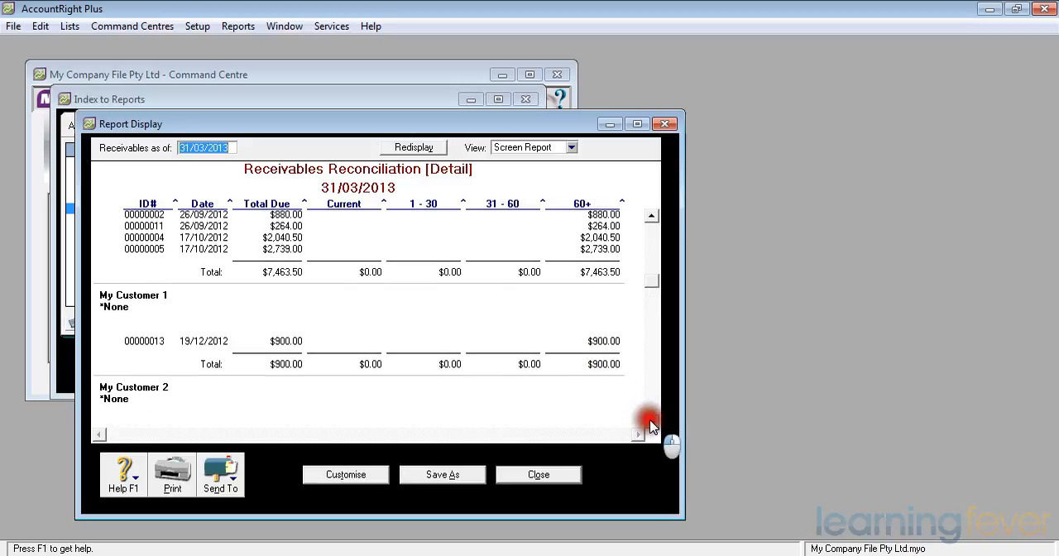
{"action": "scroll", "scroll_direction": "down", "scroll_amount": 3}
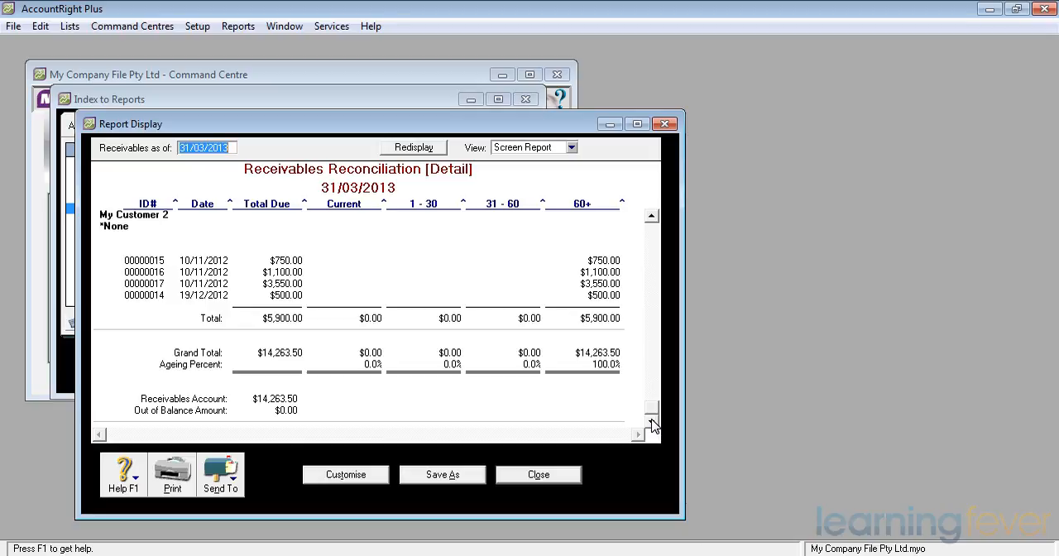
{"action": "mouse_move", "coordinate": [633, 422]}
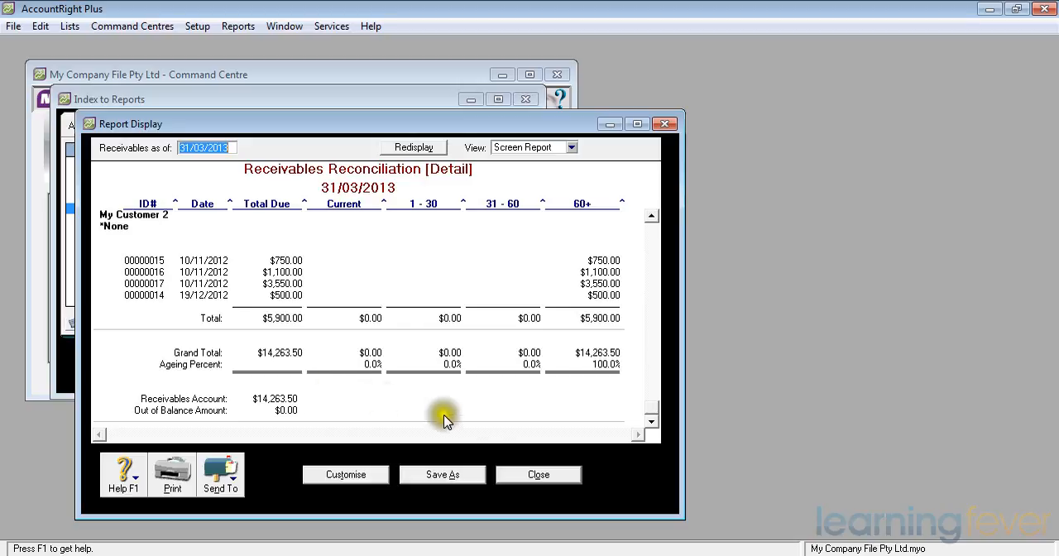
Close the receivables report and customise the Payables Reconciliation Detail report
{"action": "left_click", "coordinate": [537, 474]}
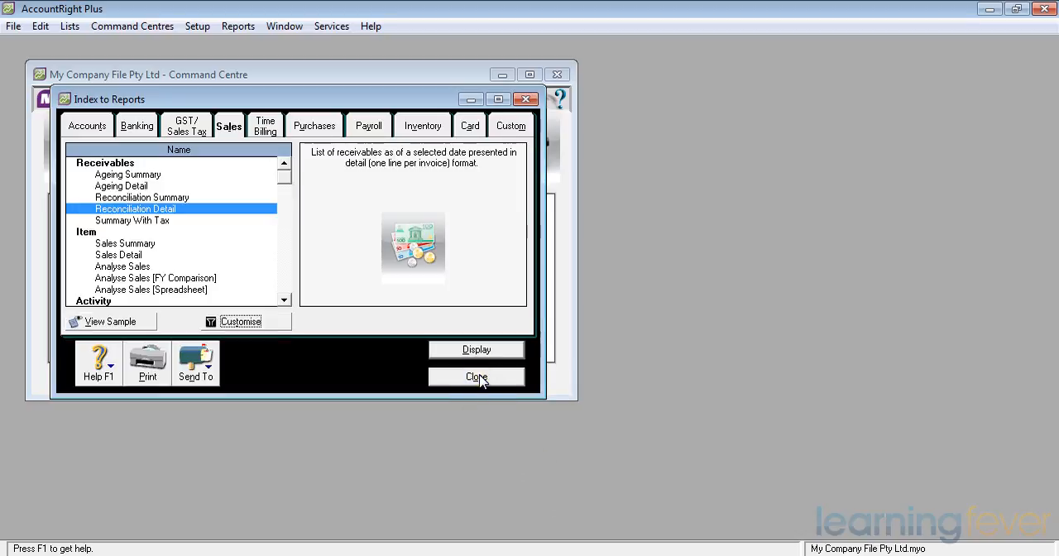
{"action": "left_click", "coordinate": [313, 125]}
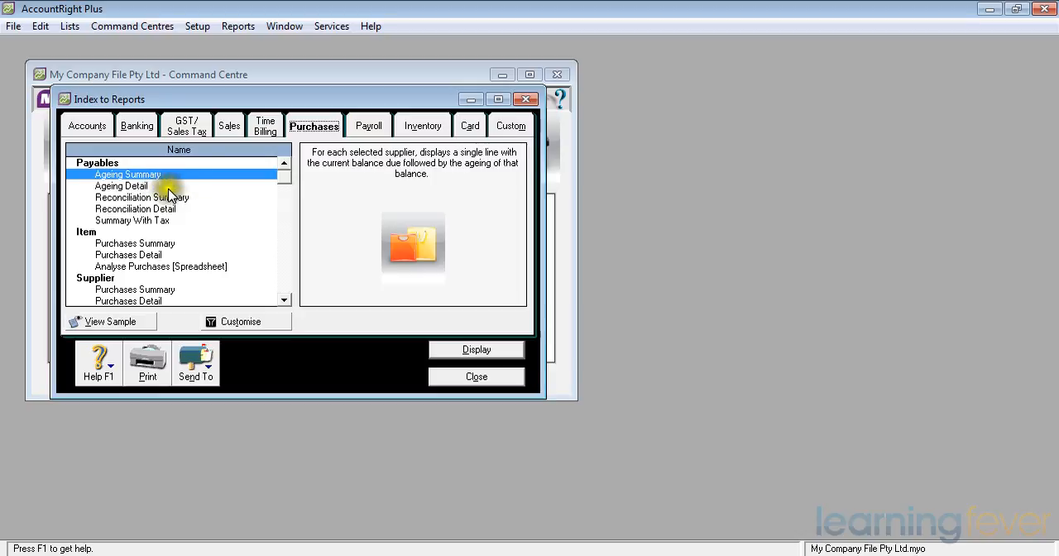
{"action": "mouse_move", "coordinate": [141, 212]}
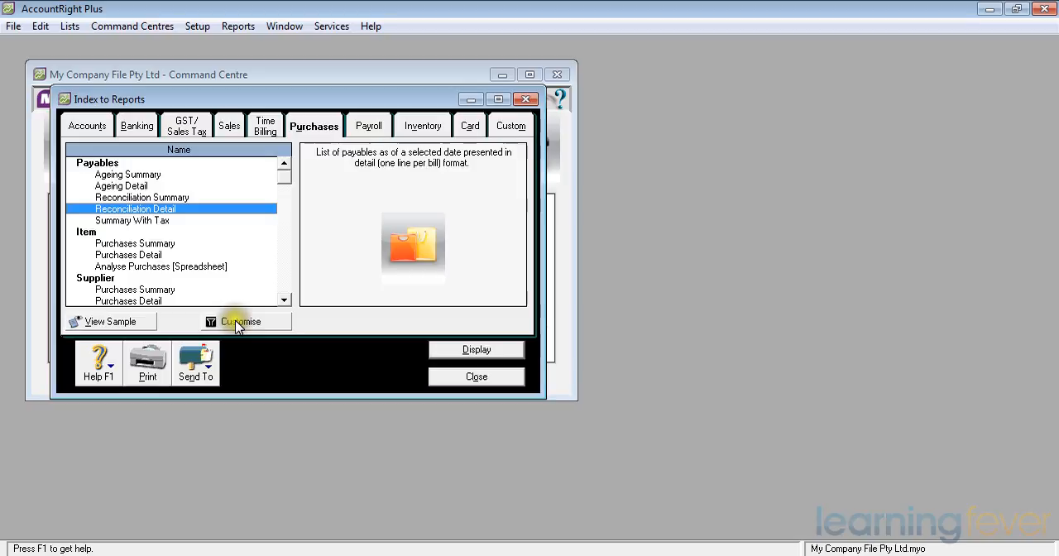
{"action": "left_click", "coordinate": [239, 321]}
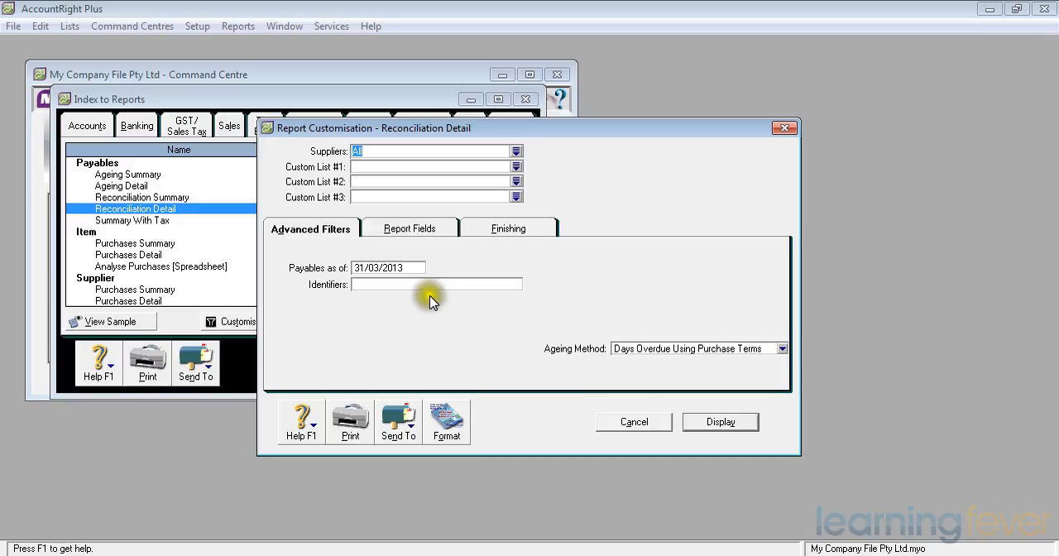
{"action": "mouse_move", "coordinate": [766, 349]}
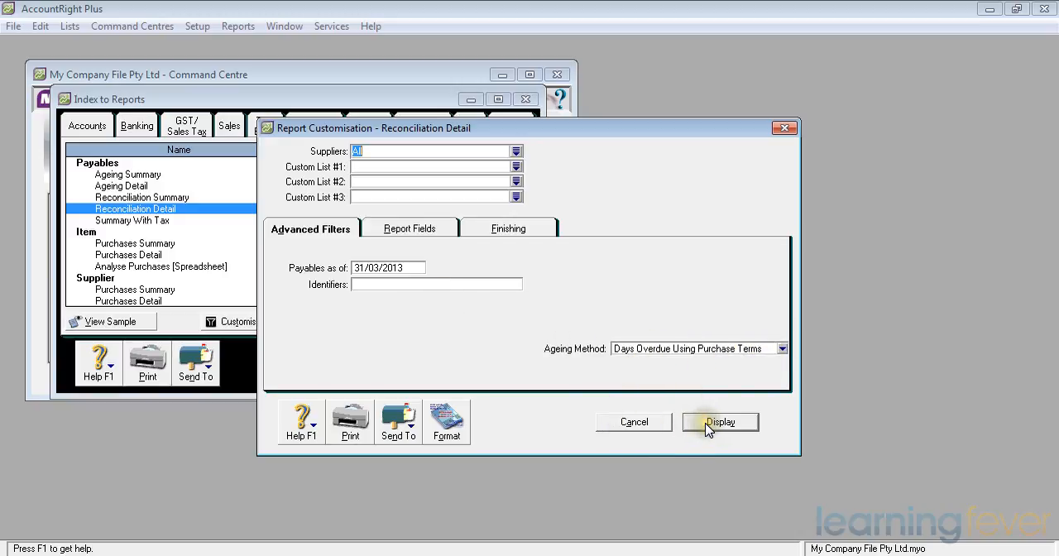
Display the payables report as of 31/03/2013 and review its $9,350.00 Grand Total
{"action": "left_click", "coordinate": [719, 422]}
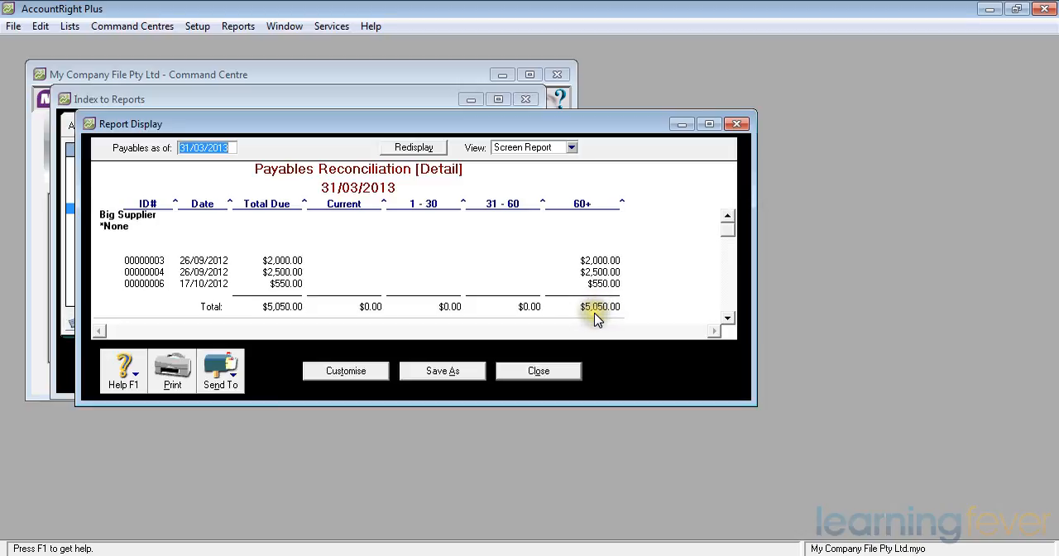
{"action": "scroll", "scroll_direction": "down", "scroll_amount": 3}
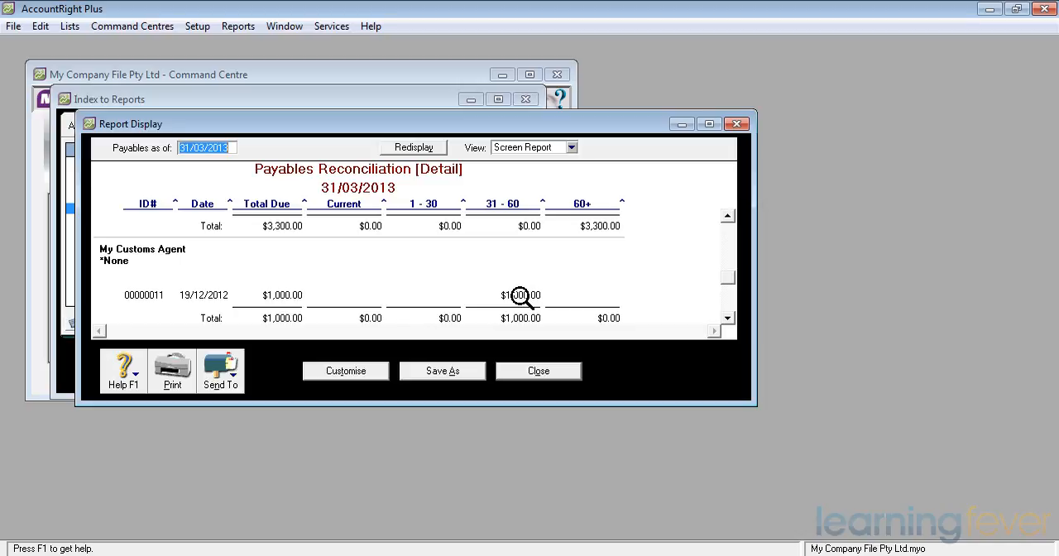
{"action": "left_click", "coordinate": [726, 321]}
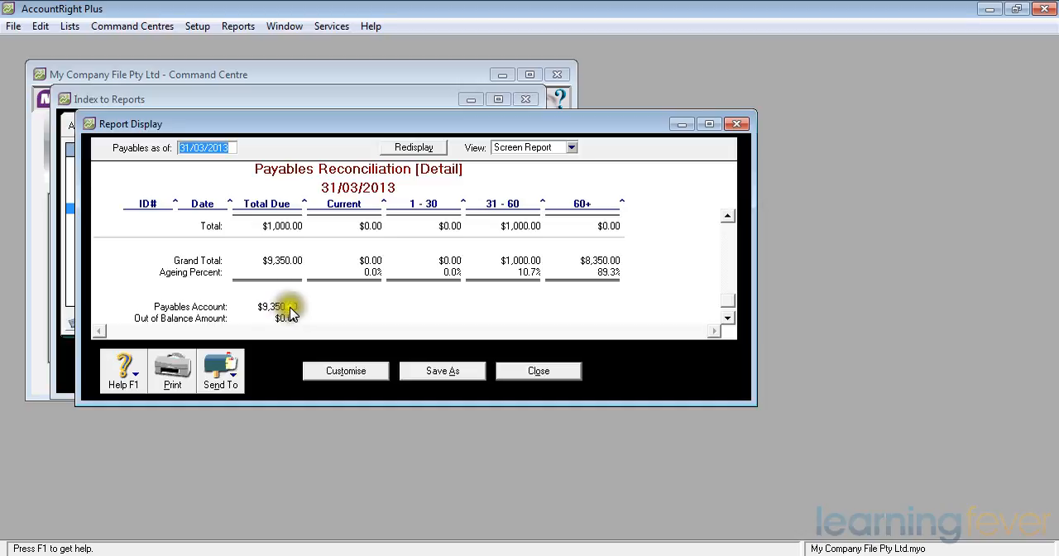
{"action": "mouse_move", "coordinate": [296, 326]}
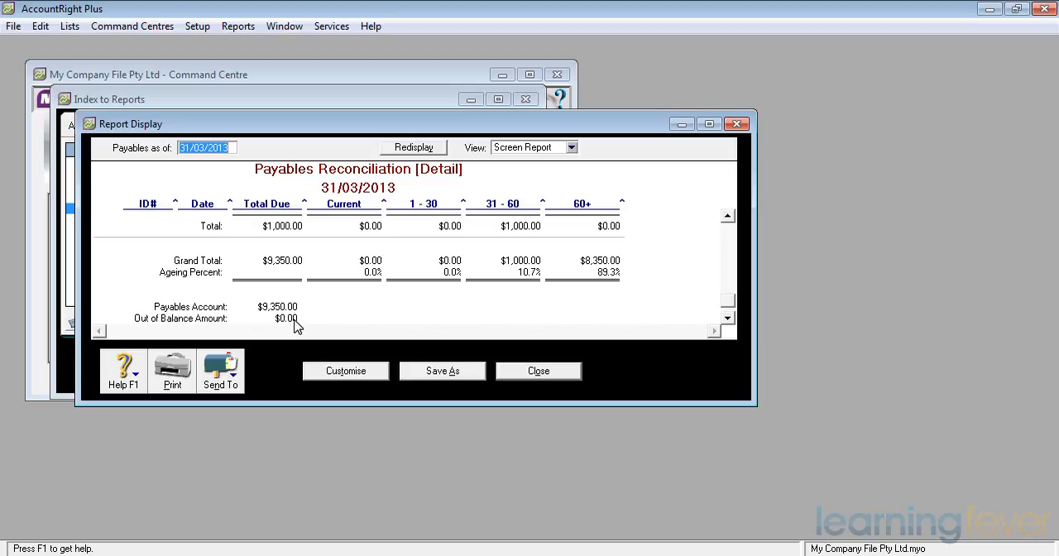
{"action": "mouse_move", "coordinate": [370, 325]}
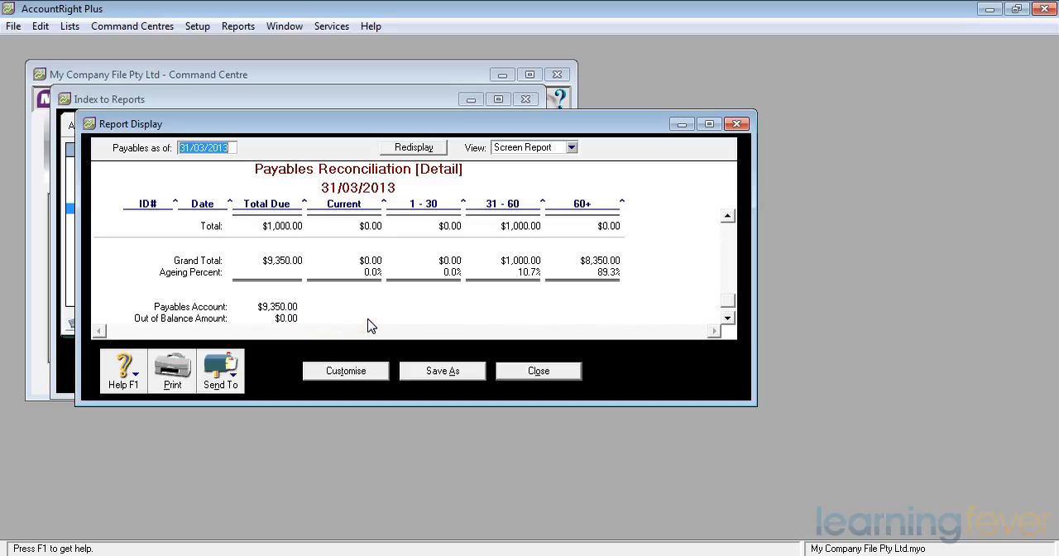
{"action": "mouse_move", "coordinate": [371, 320]}
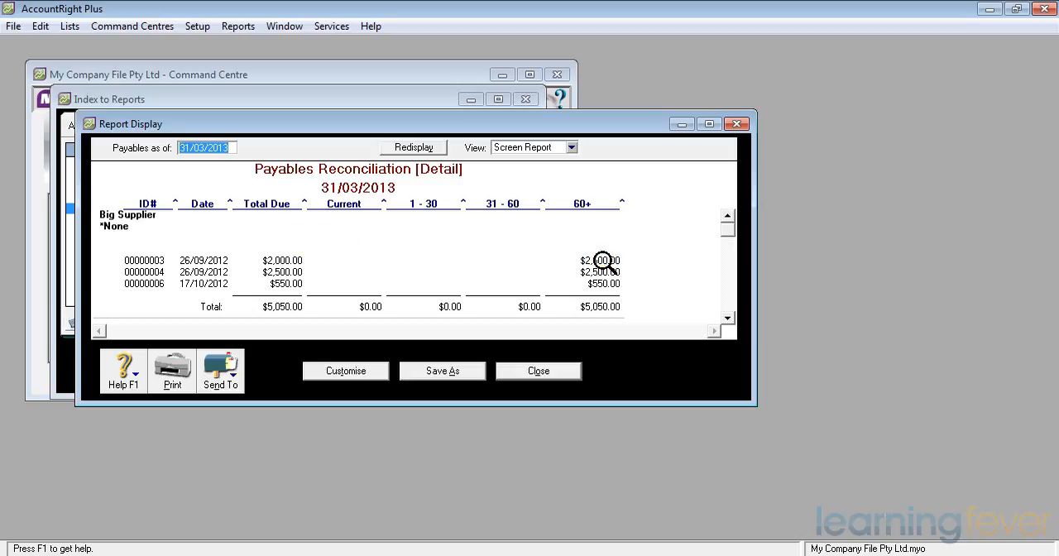
Analyse Big Supplier's $2,000.00 bill 00000003 and inspect its -$500.00 payment line
{"action": "double_click", "coordinate": [604, 260]}
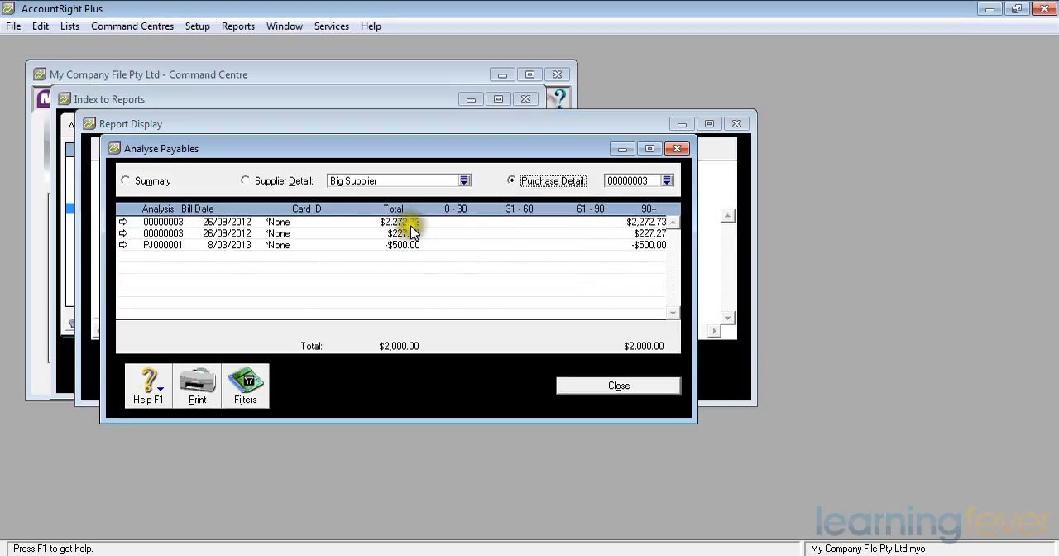
{"action": "mouse_move", "coordinate": [412, 249]}
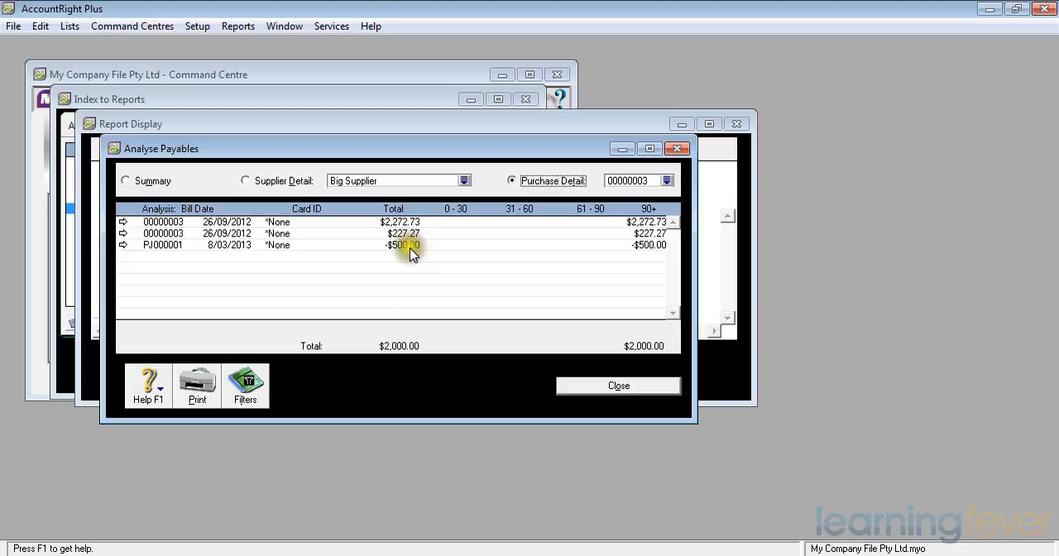
{"action": "left_click", "coordinate": [405, 245]}
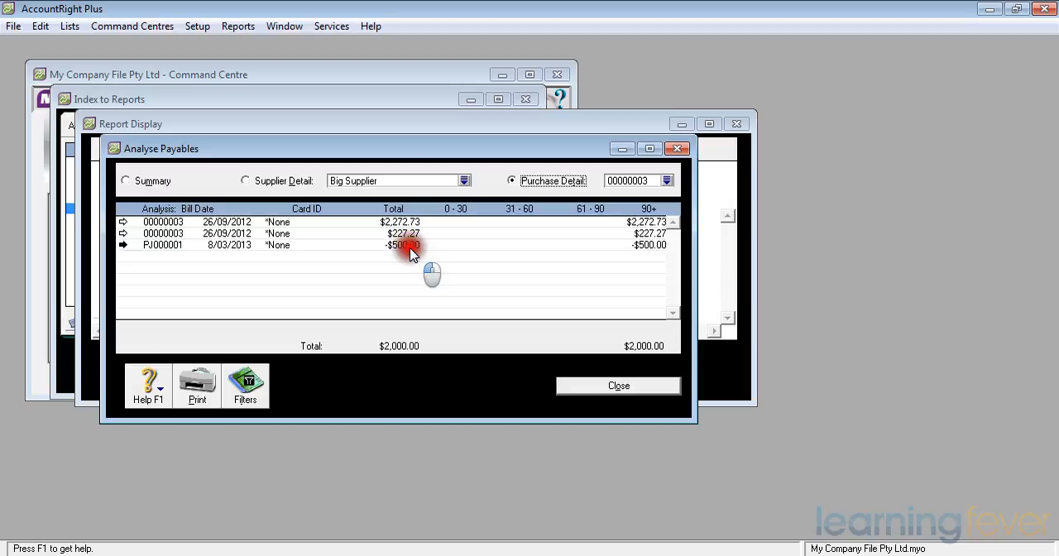
{"action": "double_click", "coordinate": [405, 244]}
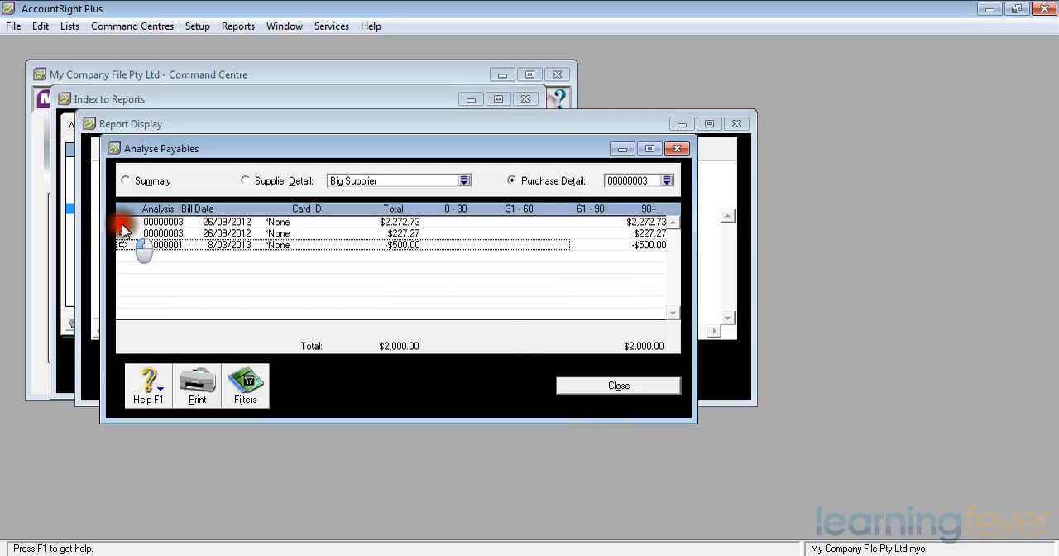
Open purchase 00000003 showing $2,500.00 total, $500.00 applied, $2,000.00 due
{"action": "double_click", "coordinate": [163, 222]}
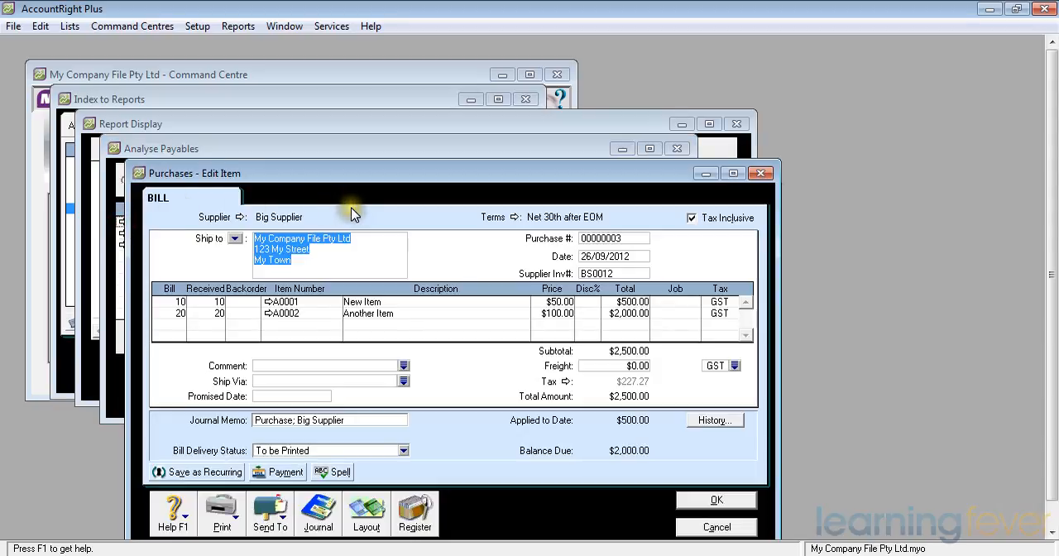
{"action": "mouse_move", "coordinate": [362, 217]}
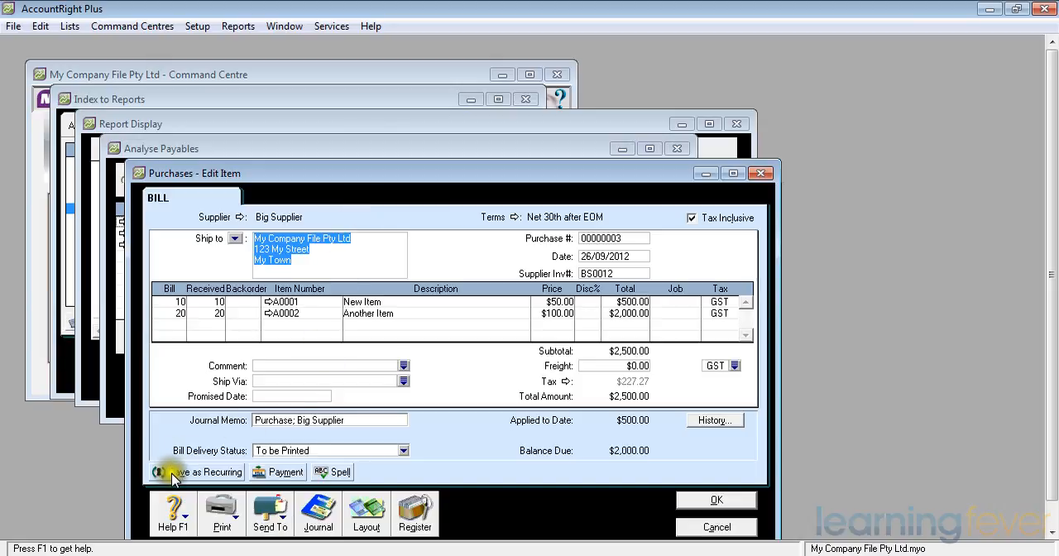
{"action": "mouse_move", "coordinate": [279, 472]}
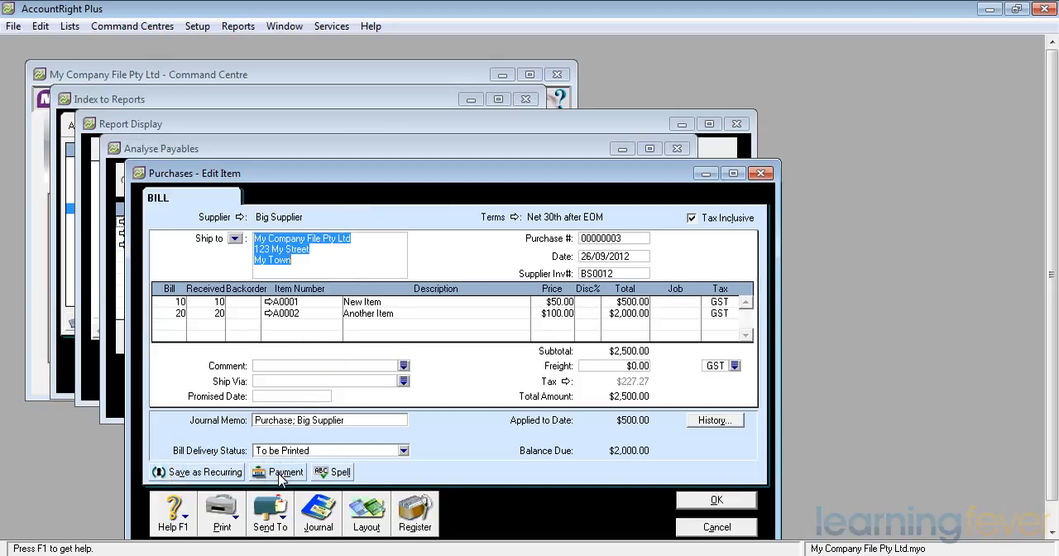
Start a Big Supplier payment applying $2,000.00 to each of two open bills
{"action": "left_click", "coordinate": [278, 471]}
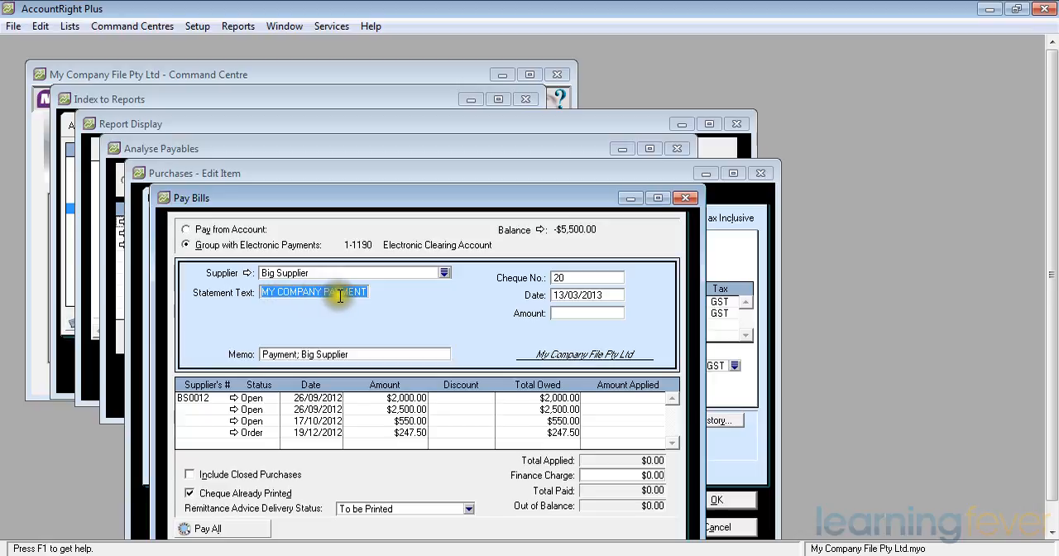
{"action": "mouse_move", "coordinate": [363, 293]}
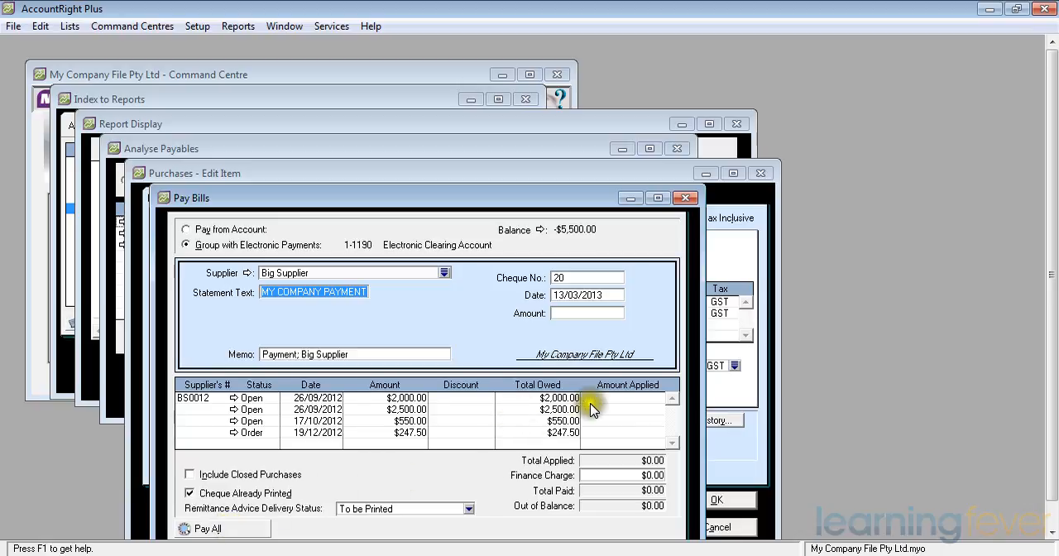
{"action": "mouse_move", "coordinate": [629, 404]}
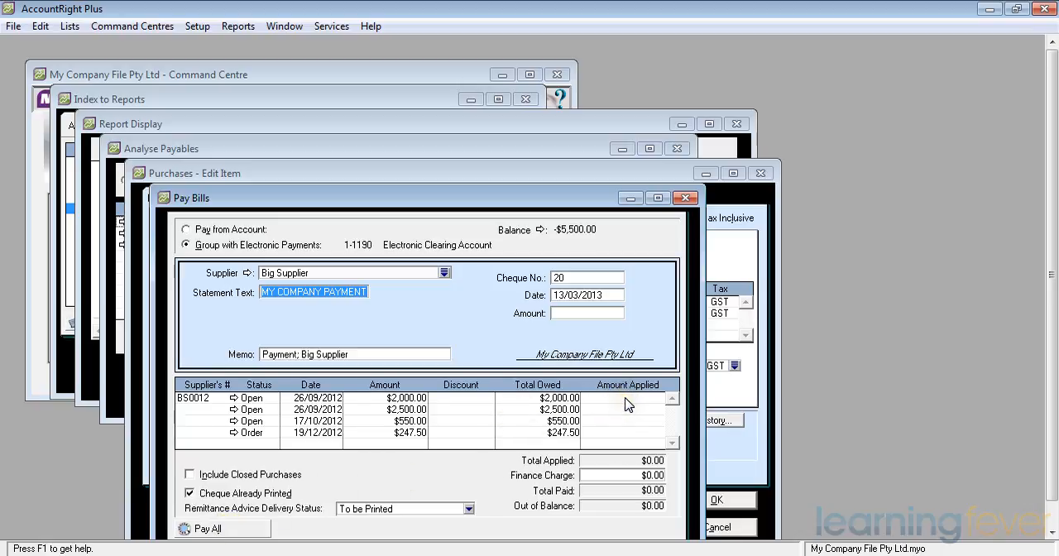
{"action": "left_click", "coordinate": [651, 398]}
{"action": "type", "text": "2000"}
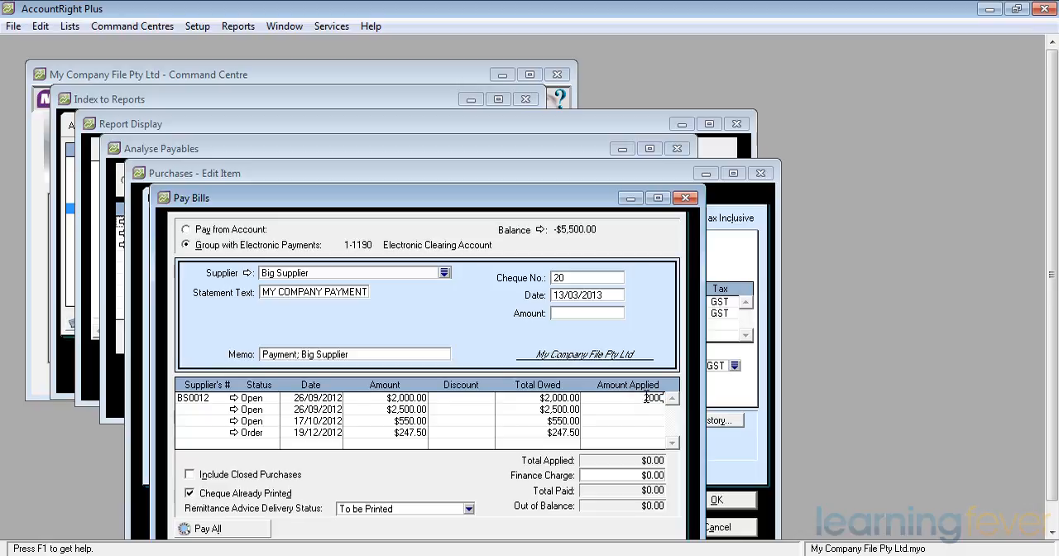
{"action": "left_click", "coordinate": [653, 397]}
{"action": "type", "text": "200"}
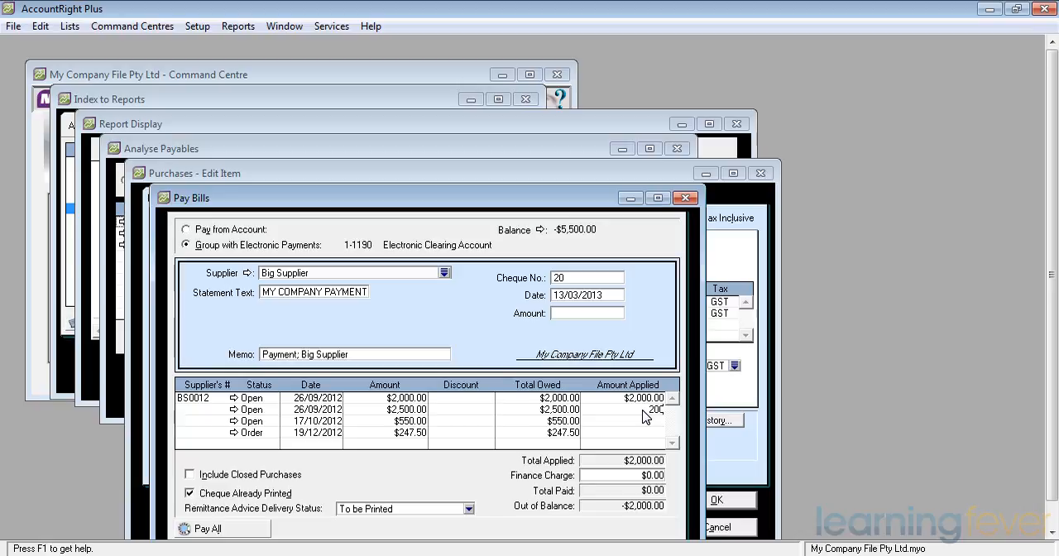
{"action": "left_click", "coordinate": [643, 409]}
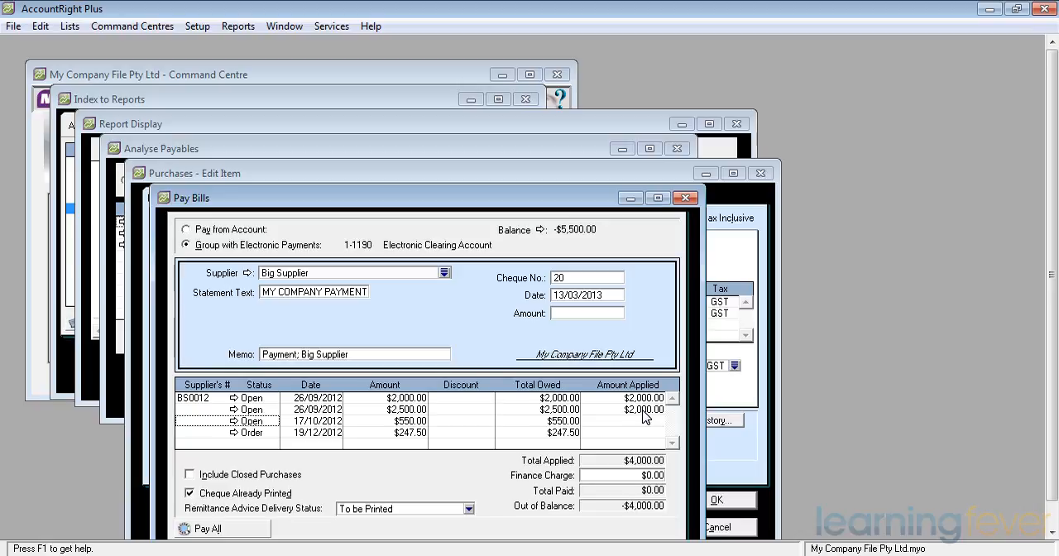
{"action": "mouse_move", "coordinate": [615, 469]}
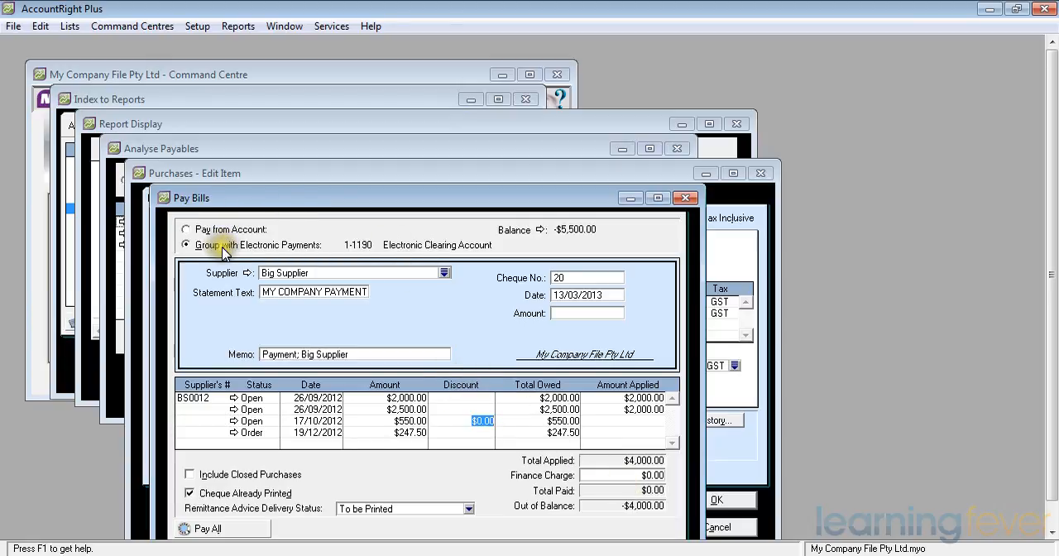
{"action": "mouse_move", "coordinate": [357, 250]}
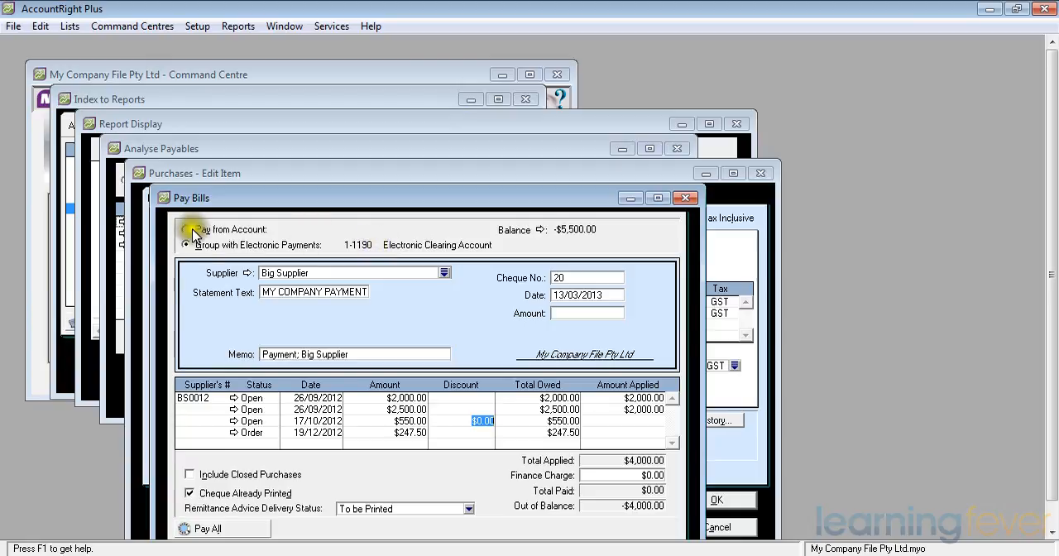
Pay $4,000.00 from Cheque Account 1-1110 as cheque no. 11 and record it
{"action": "left_click", "coordinate": [192, 229]}
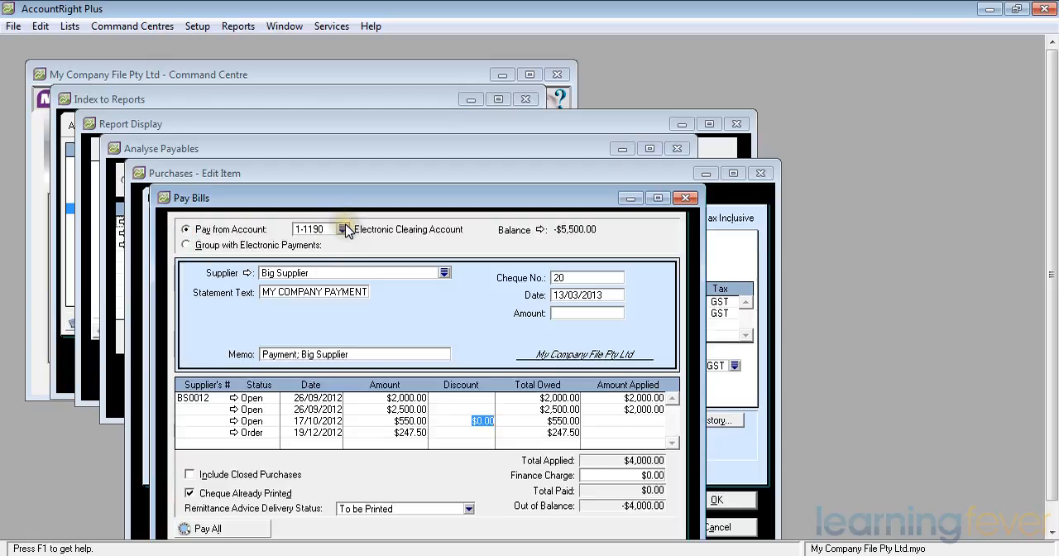
{"action": "left_click", "coordinate": [342, 230]}
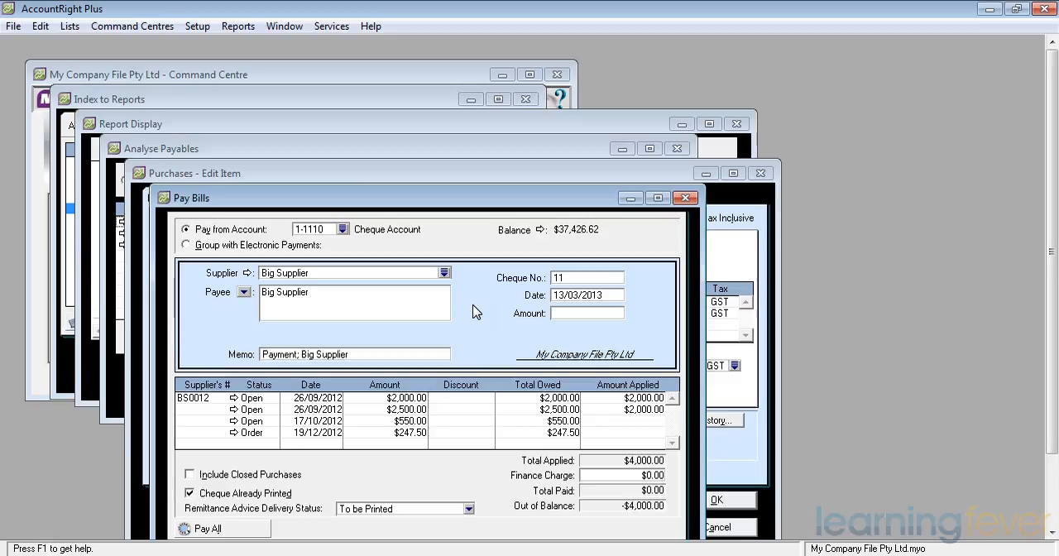
{"action": "mouse_move", "coordinate": [465, 307]}
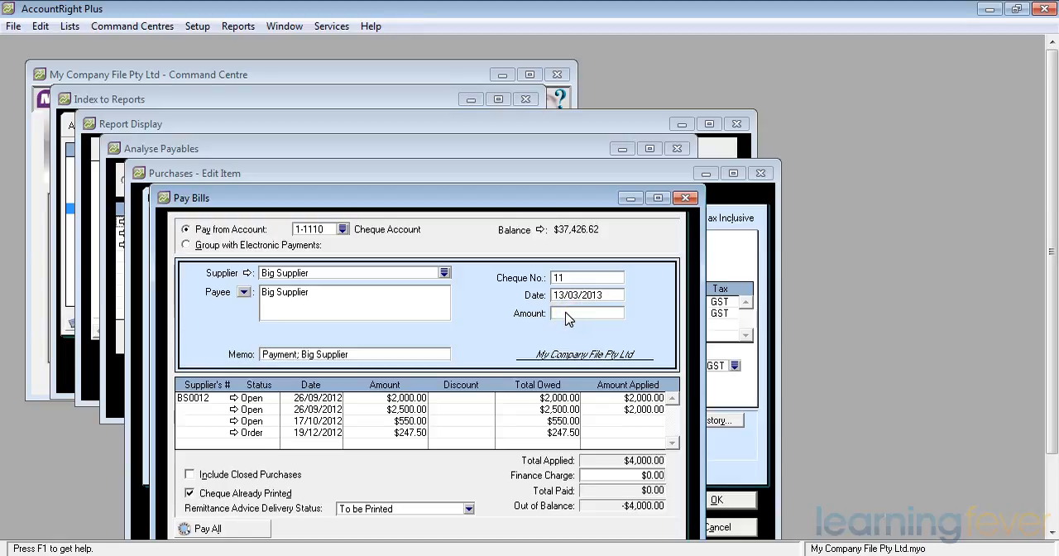
{"action": "left_click", "coordinate": [587, 313]}
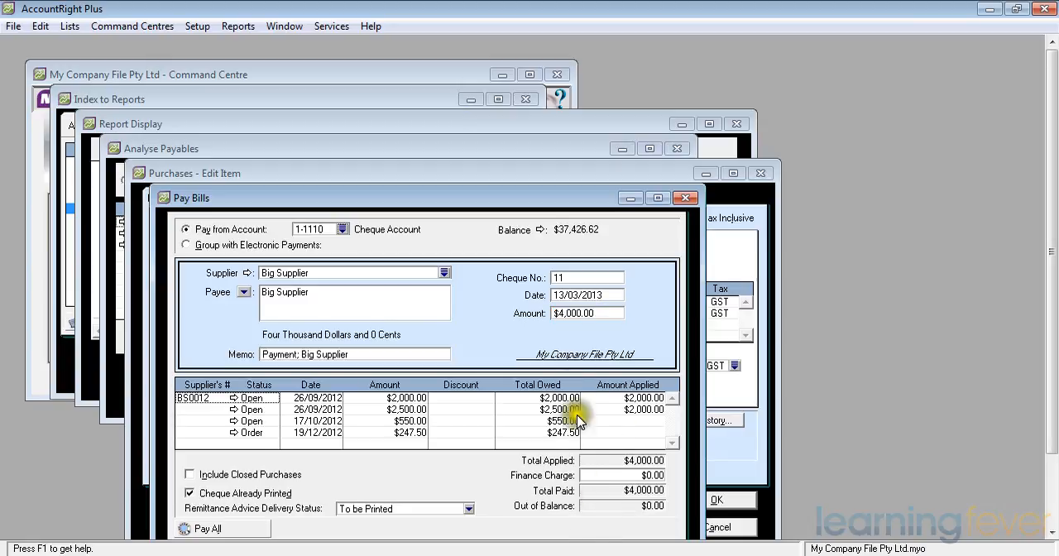
{"action": "mouse_move", "coordinate": [637, 507]}
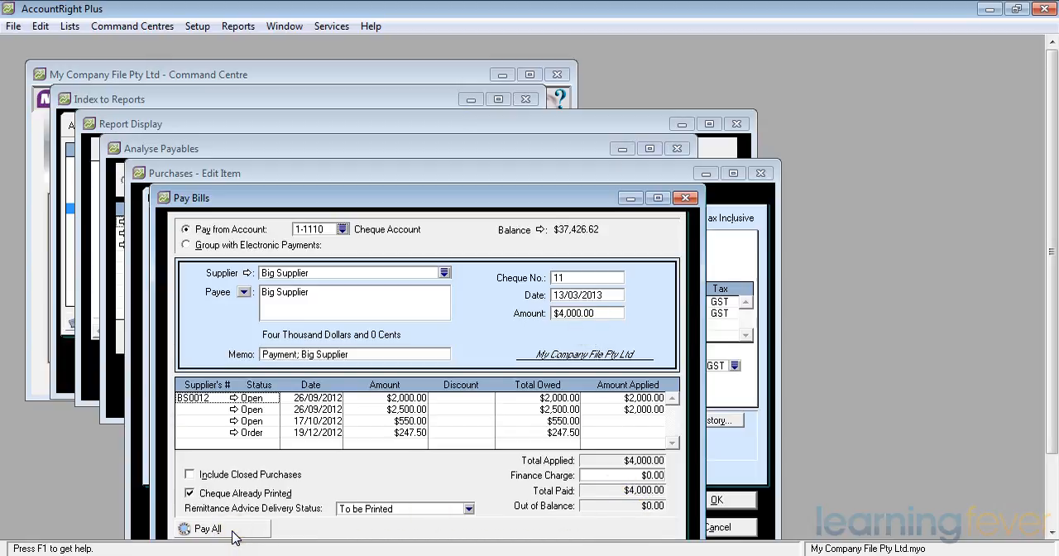
{"action": "mouse_move", "coordinate": [238, 537]}
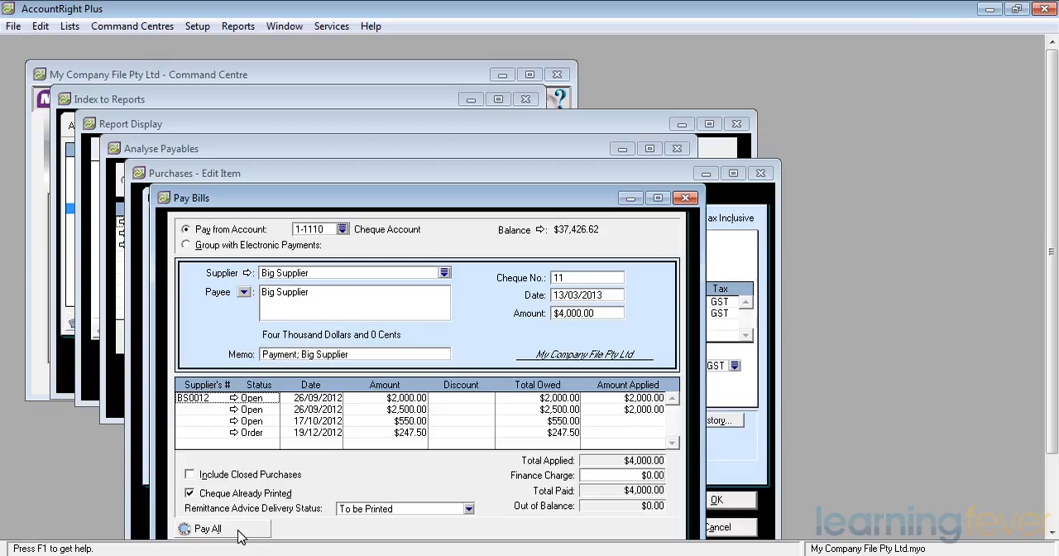
{"action": "mouse_move", "coordinate": [614, 478]}
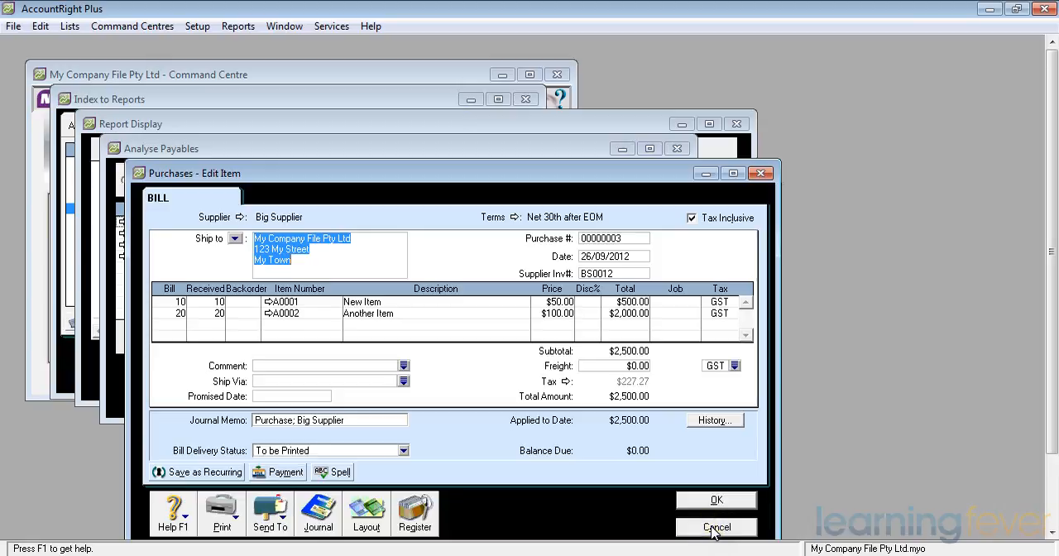
Close the bill and Analyse Payables, then redisplay the report showing $1,050.00 due
{"action": "left_click", "coordinate": [716, 527]}
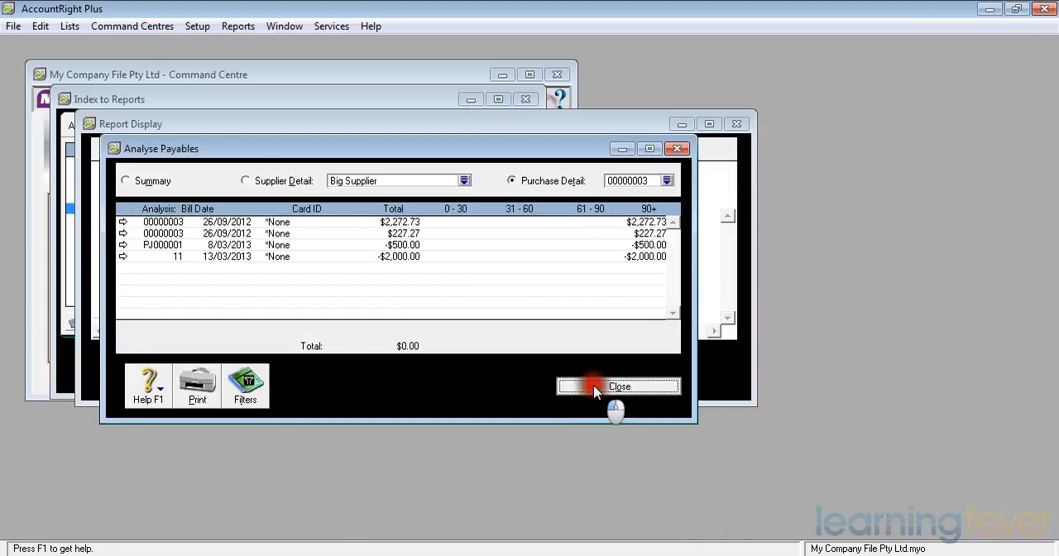
{"action": "left_click", "coordinate": [619, 385]}
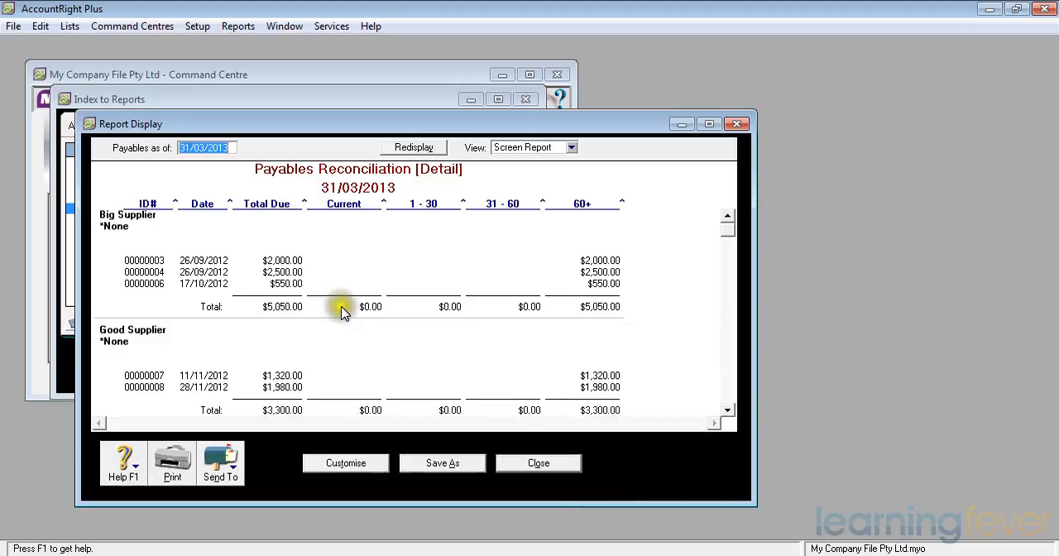
{"action": "mouse_move", "coordinate": [398, 271]}
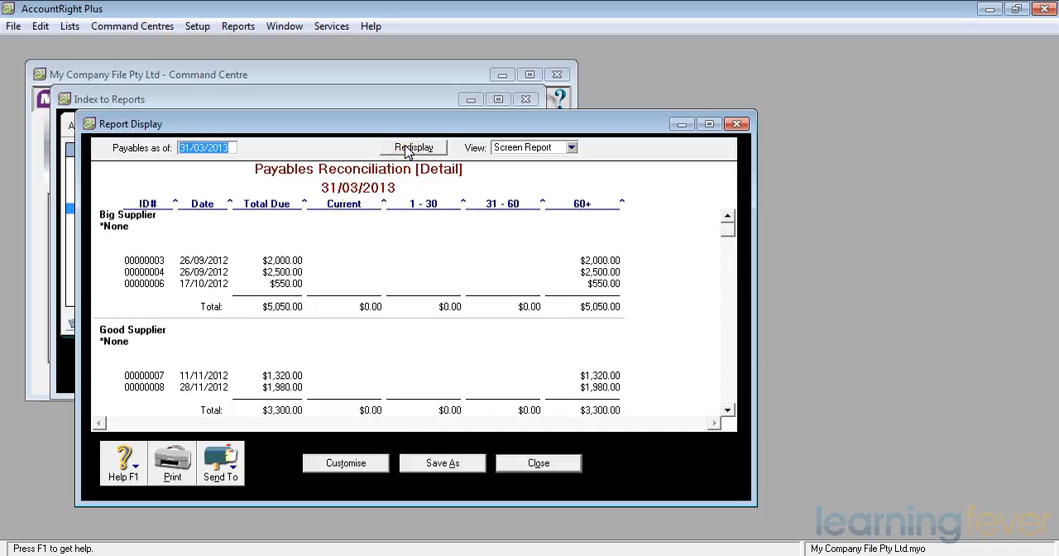
{"action": "left_click", "coordinate": [413, 147]}
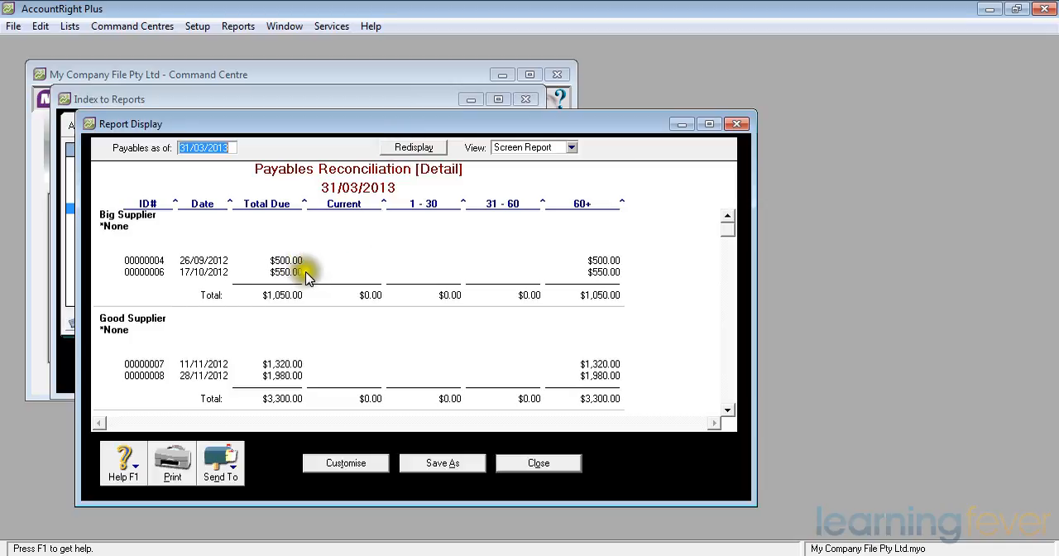
{"action": "mouse_move", "coordinate": [304, 279]}
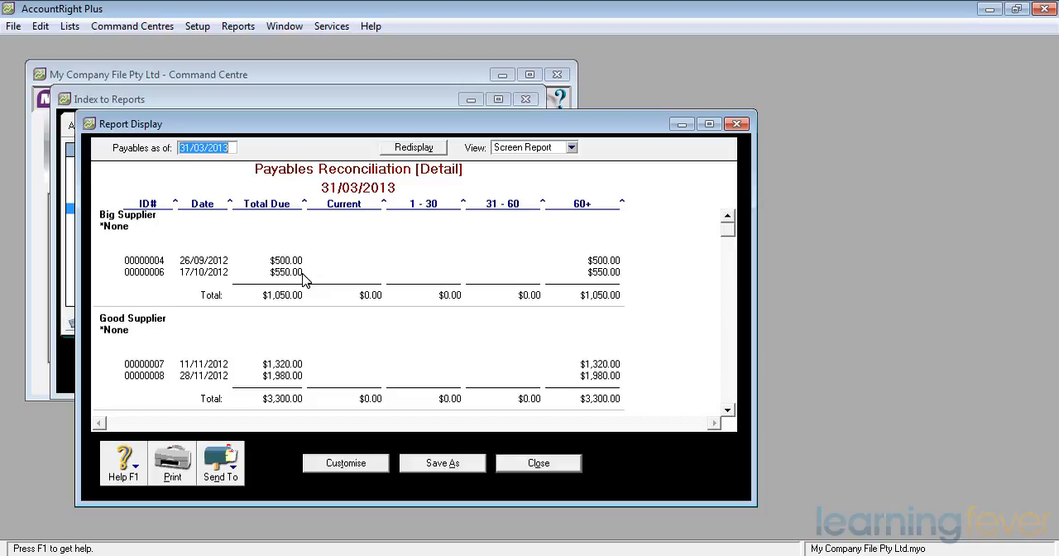
{"action": "mouse_move", "coordinate": [319, 397]}
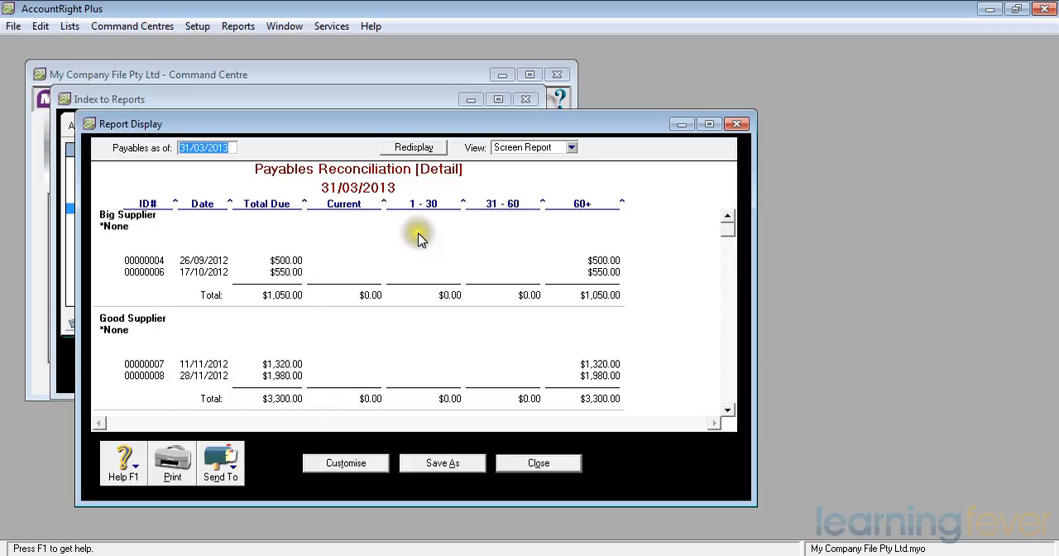
{"action": "mouse_move", "coordinate": [529, 240]}
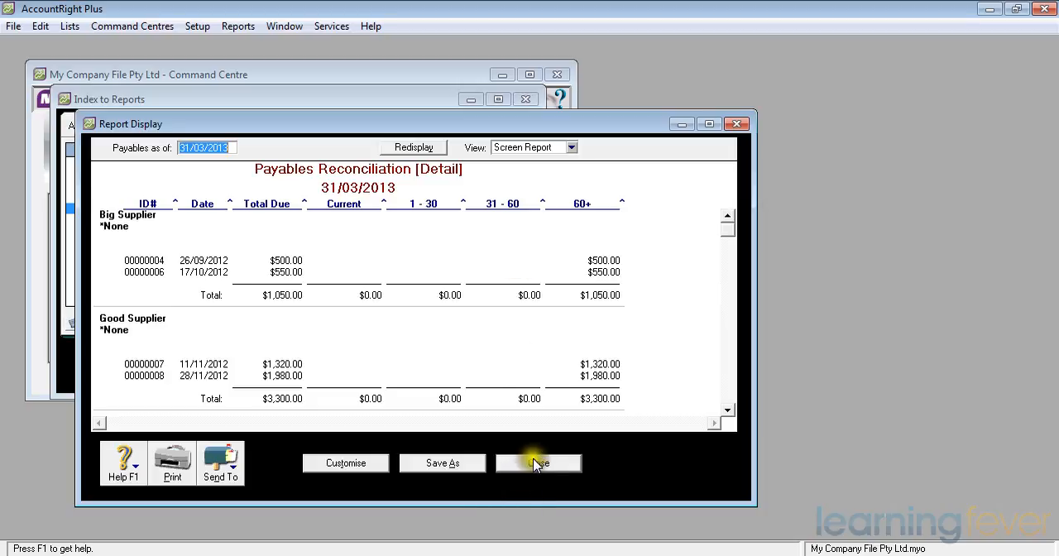
Close the Payables Reconciliation report and the Index to Reports
{"action": "left_click", "coordinate": [539, 462]}
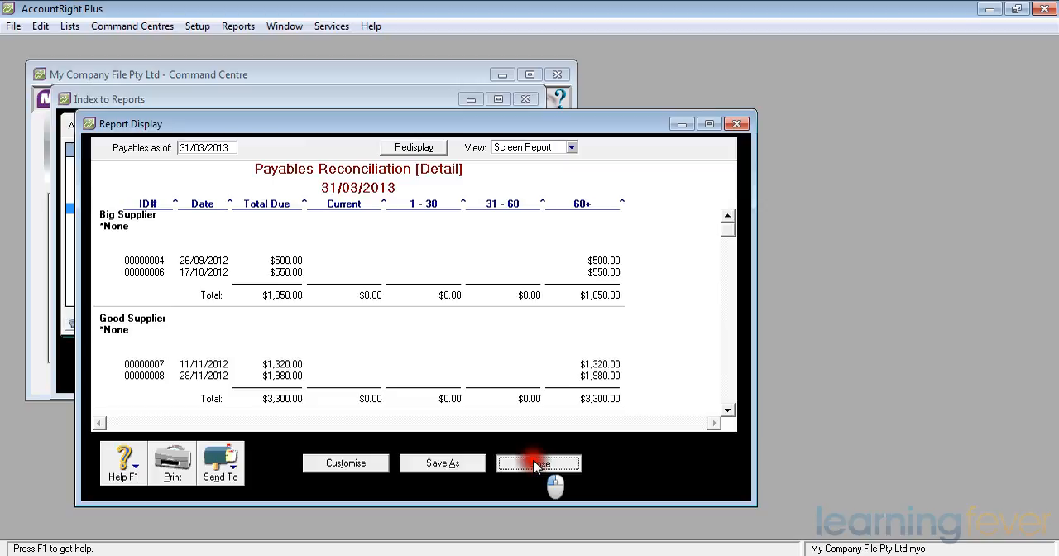
{"action": "left_click", "coordinate": [538, 463]}
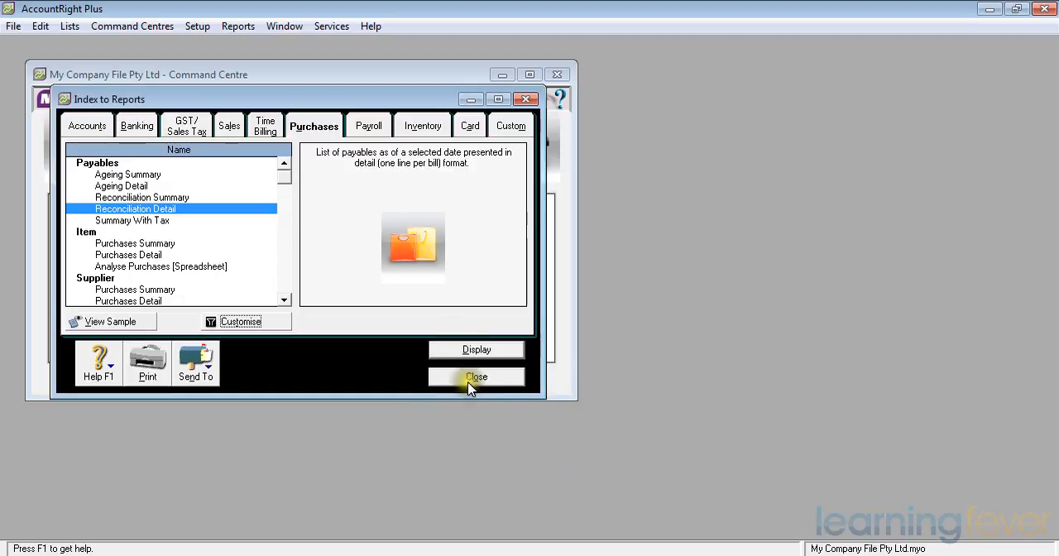
{"action": "left_click", "coordinate": [476, 377]}
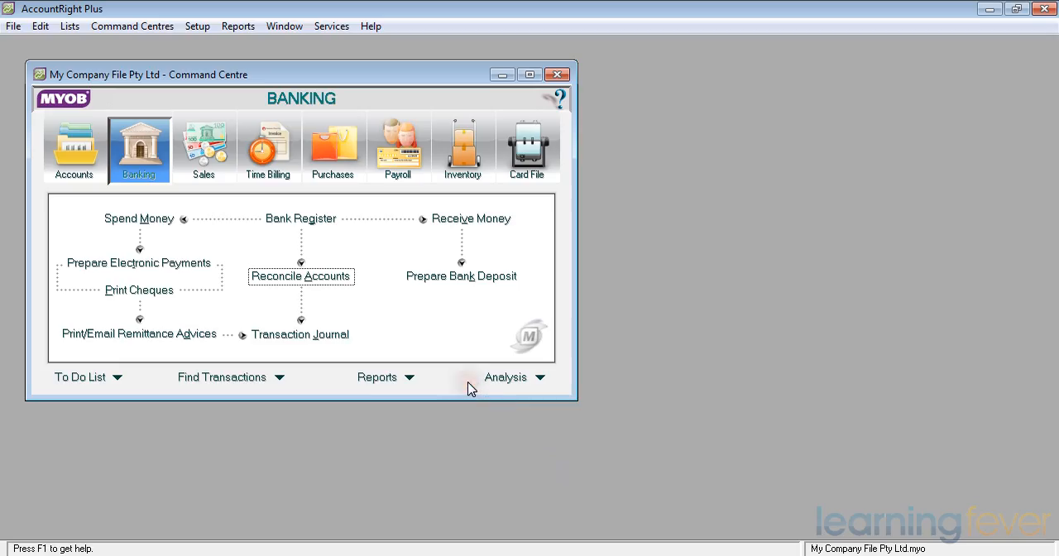
{"action": "mouse_move", "coordinate": [421, 326]}
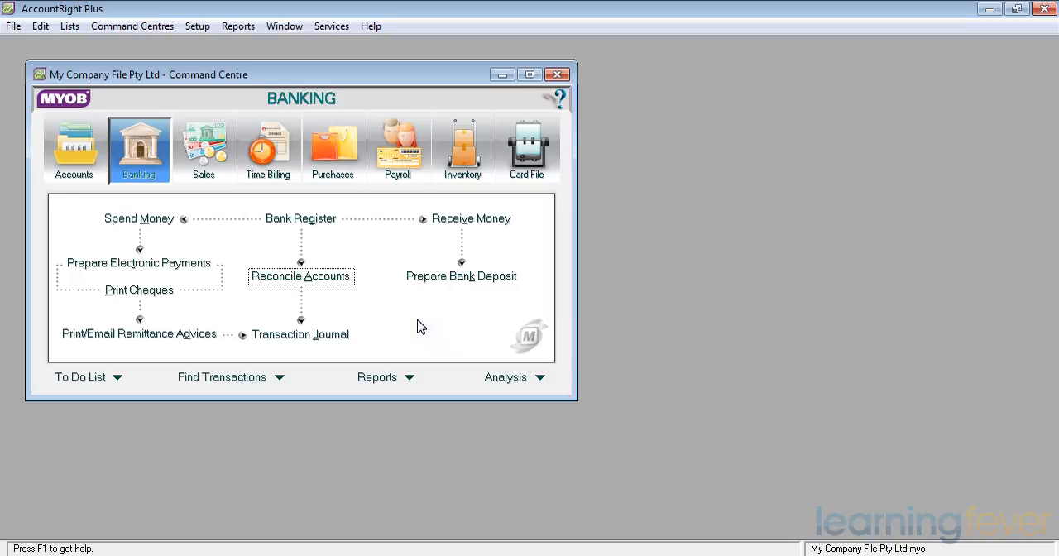